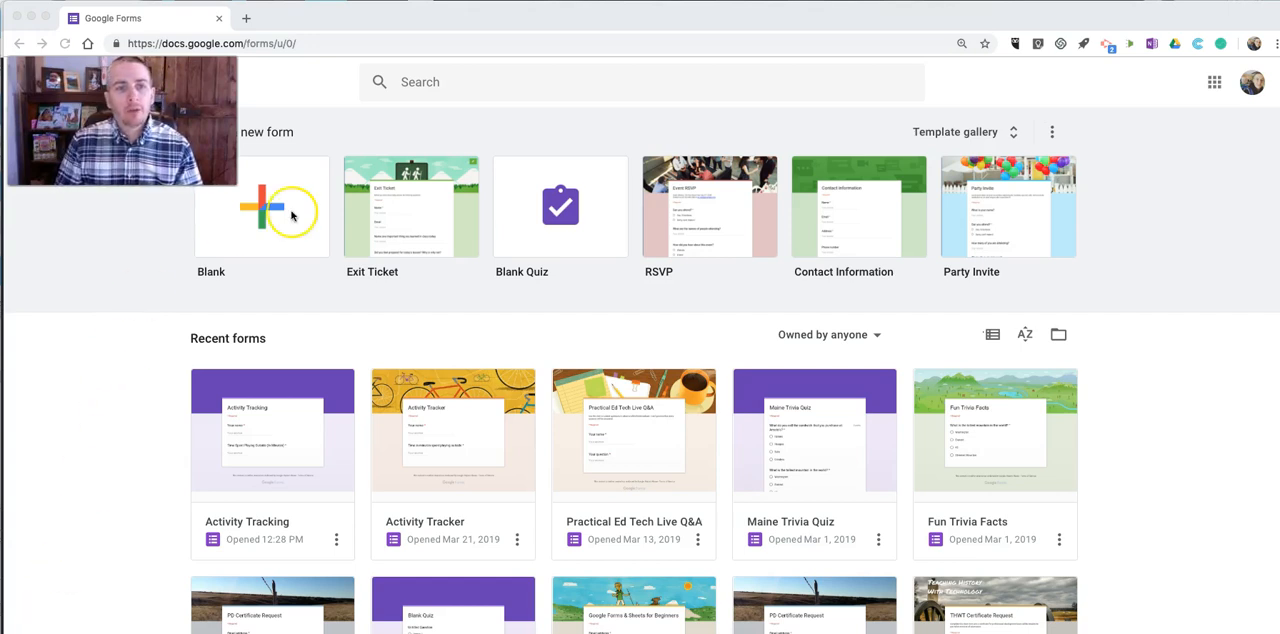
pyautogui.moveTo(296, 224)
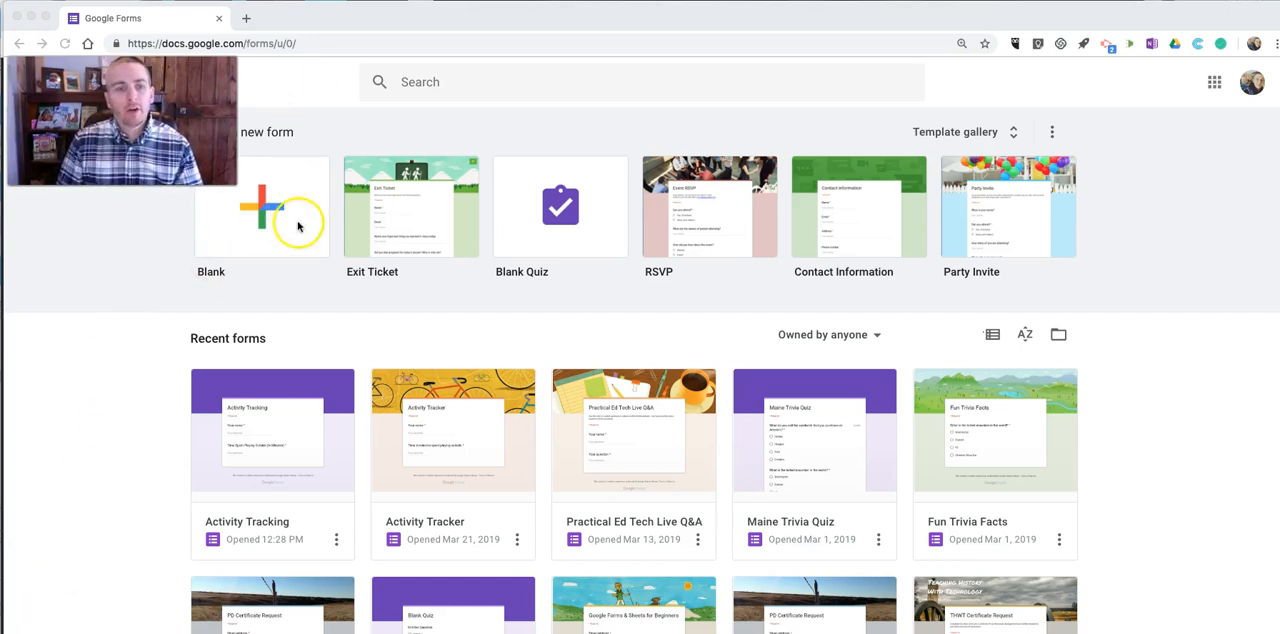
# Step: Start a new blank form from the Forms home page
pyautogui.click(260, 208)
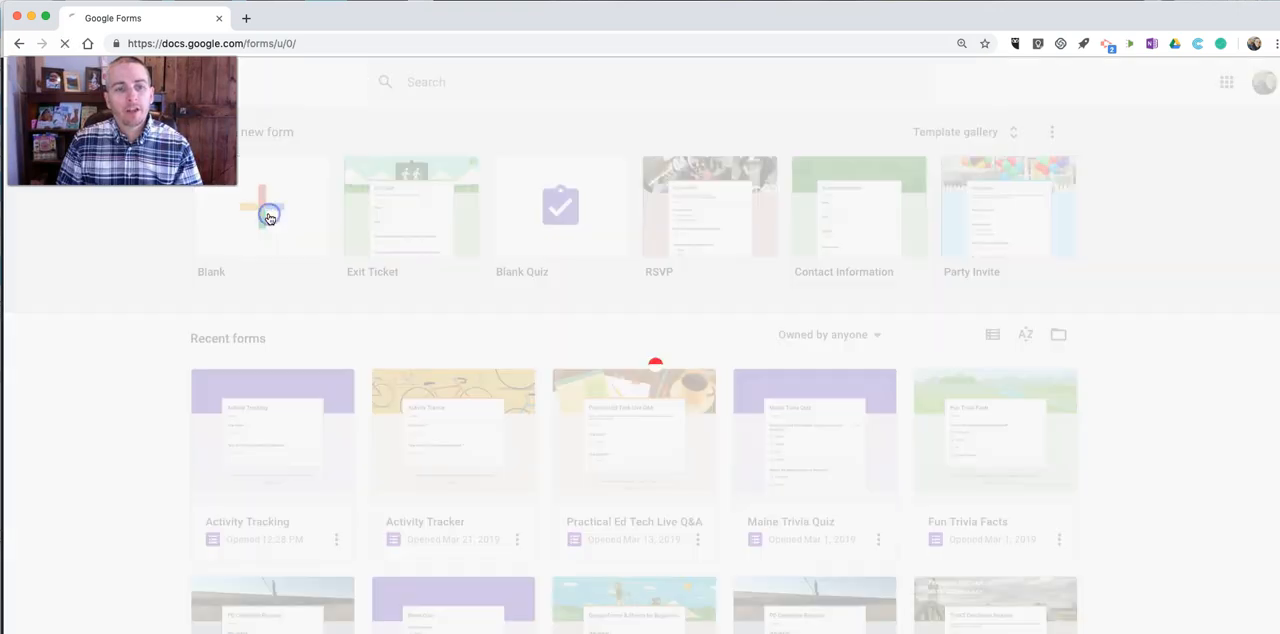
# Step: Title the form 'Activity Tracking' and make question 1 'Your name' (Short answer)
pyautogui.click(260, 208)
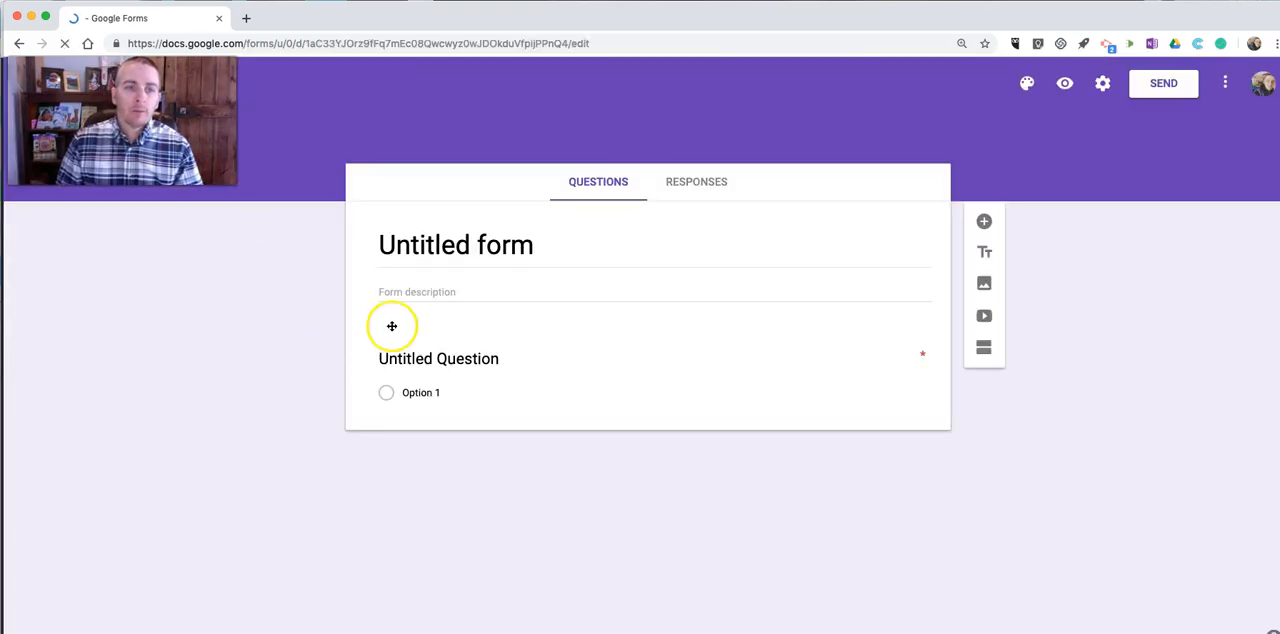
pyautogui.click(438, 358)
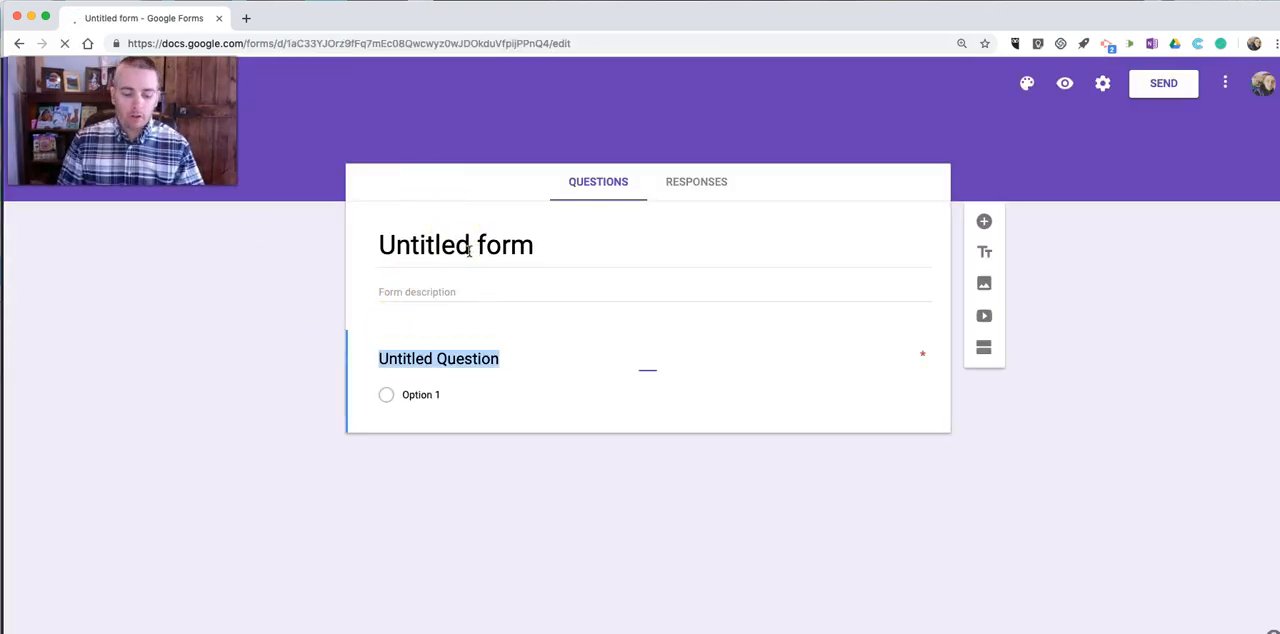
pyautogui.write('Activity T')
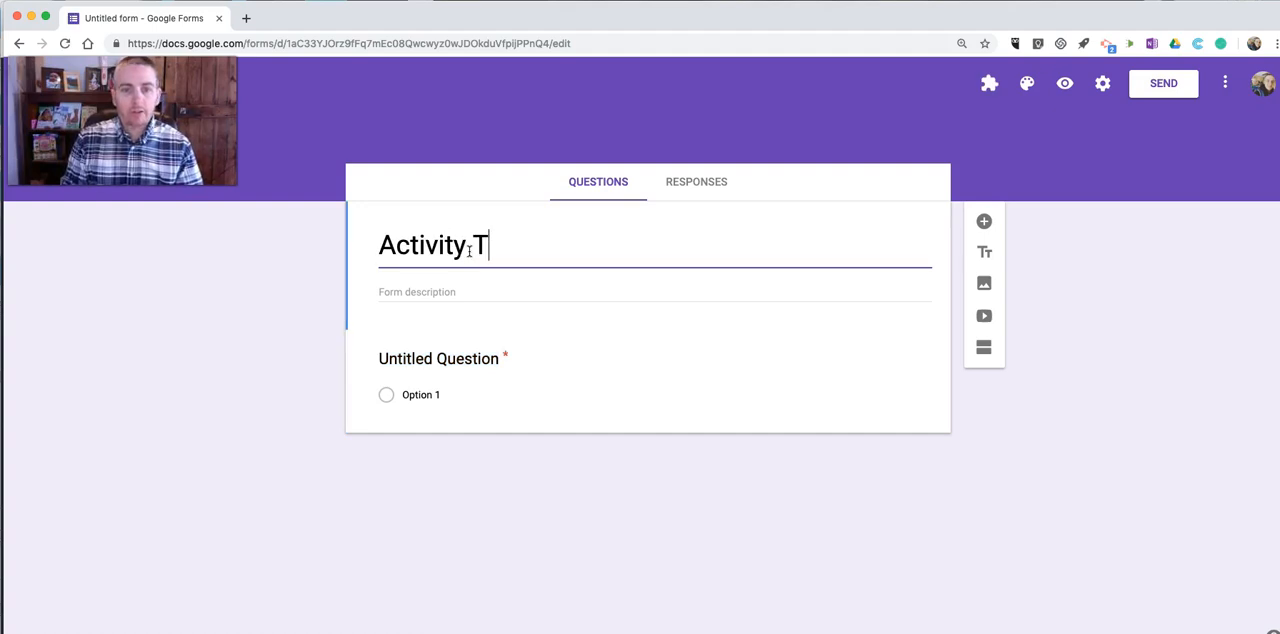
pyautogui.write('racking')
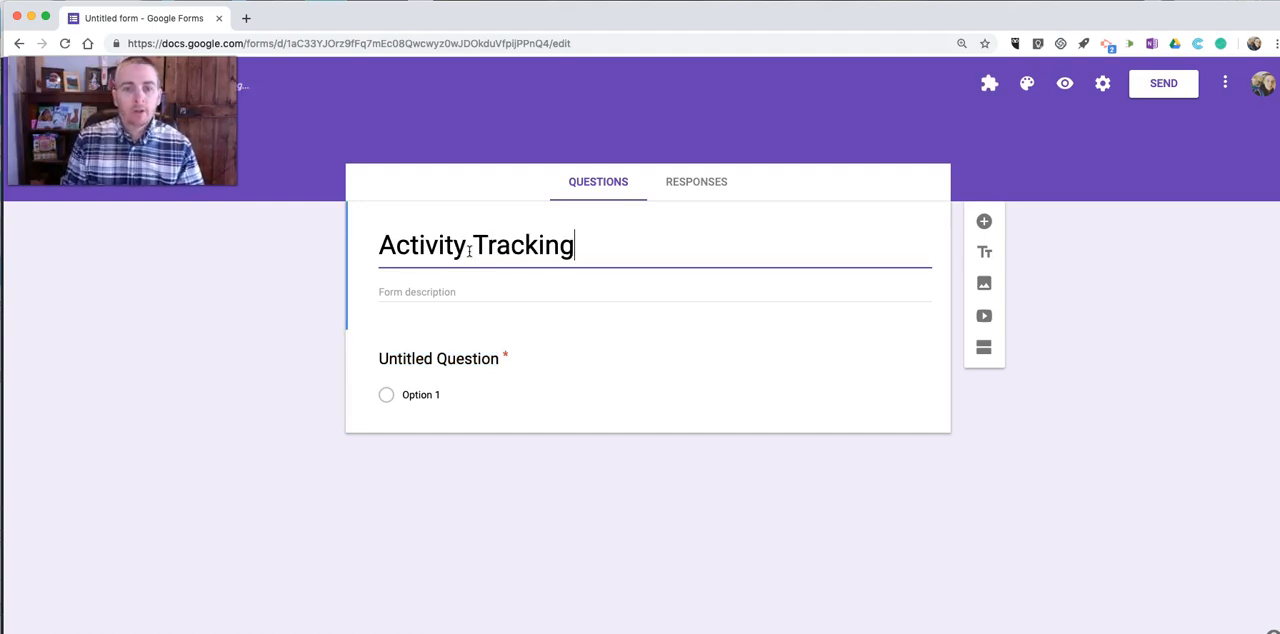
pyautogui.click(438, 358)
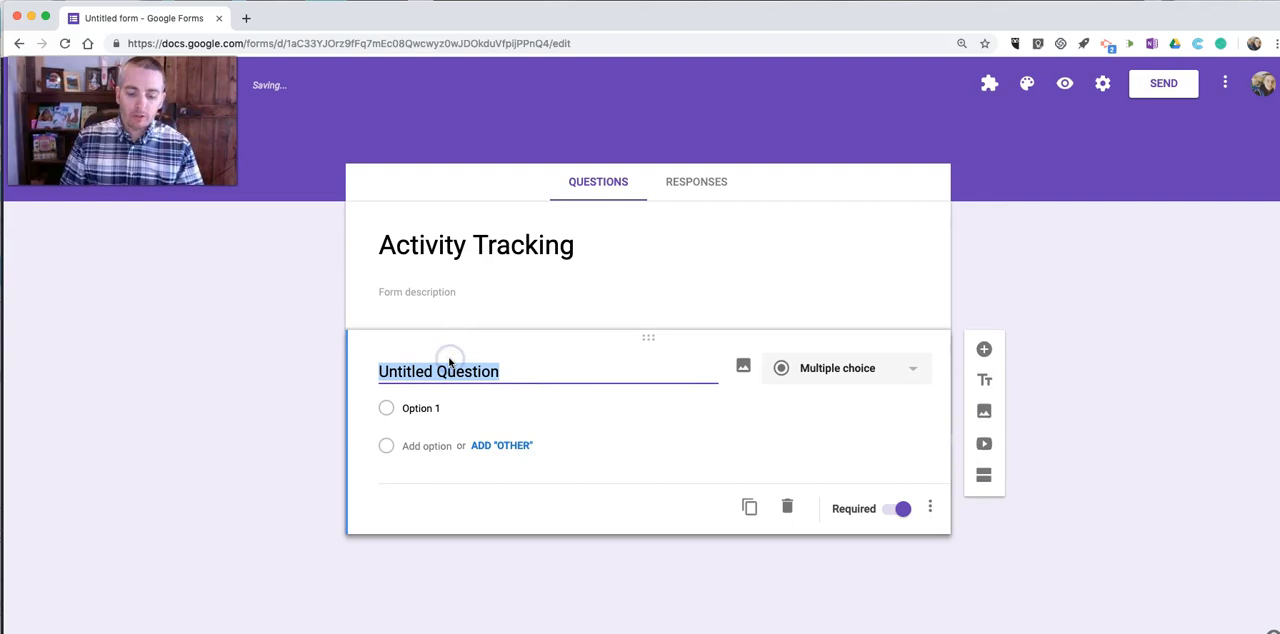
pyautogui.write('Your name')
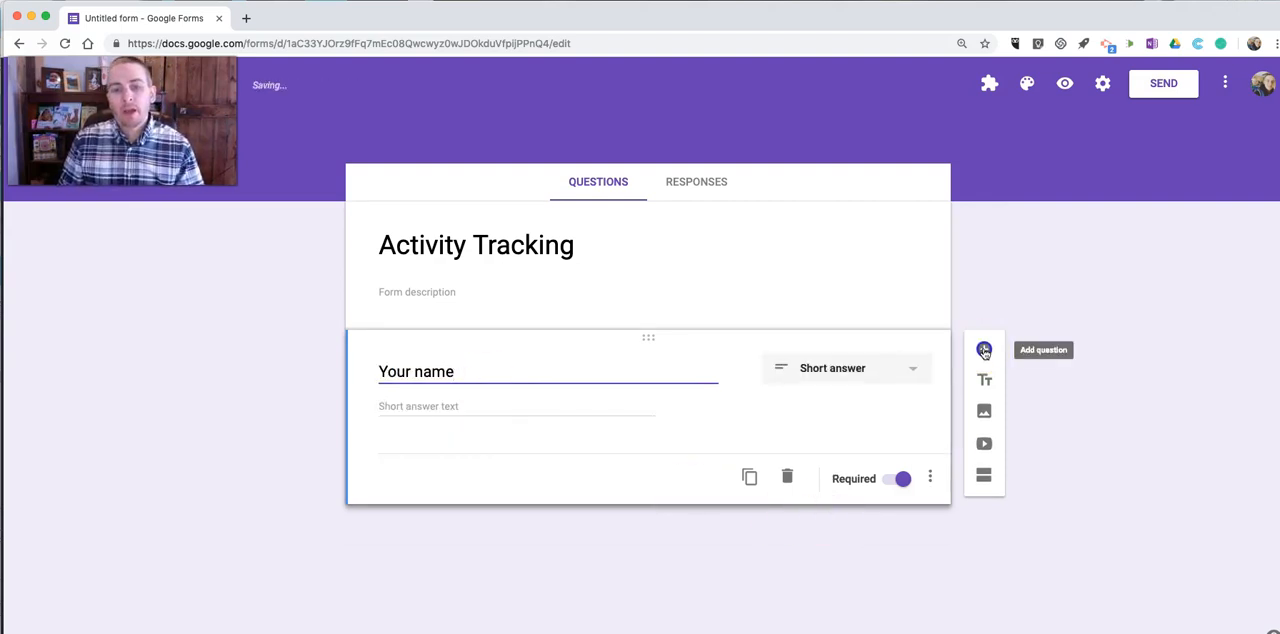
# Step: Add a second question titled 'Time spent playing outside (time in minutes)'
pyautogui.click(984, 348)
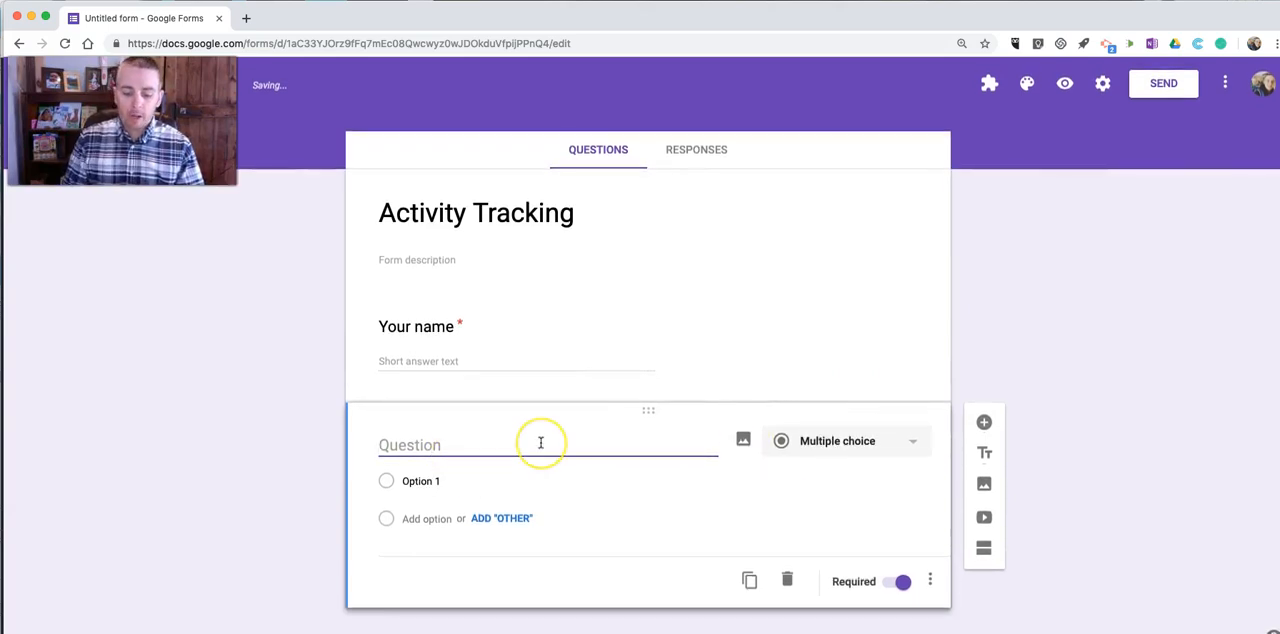
pyautogui.write('Time spent playing ou')
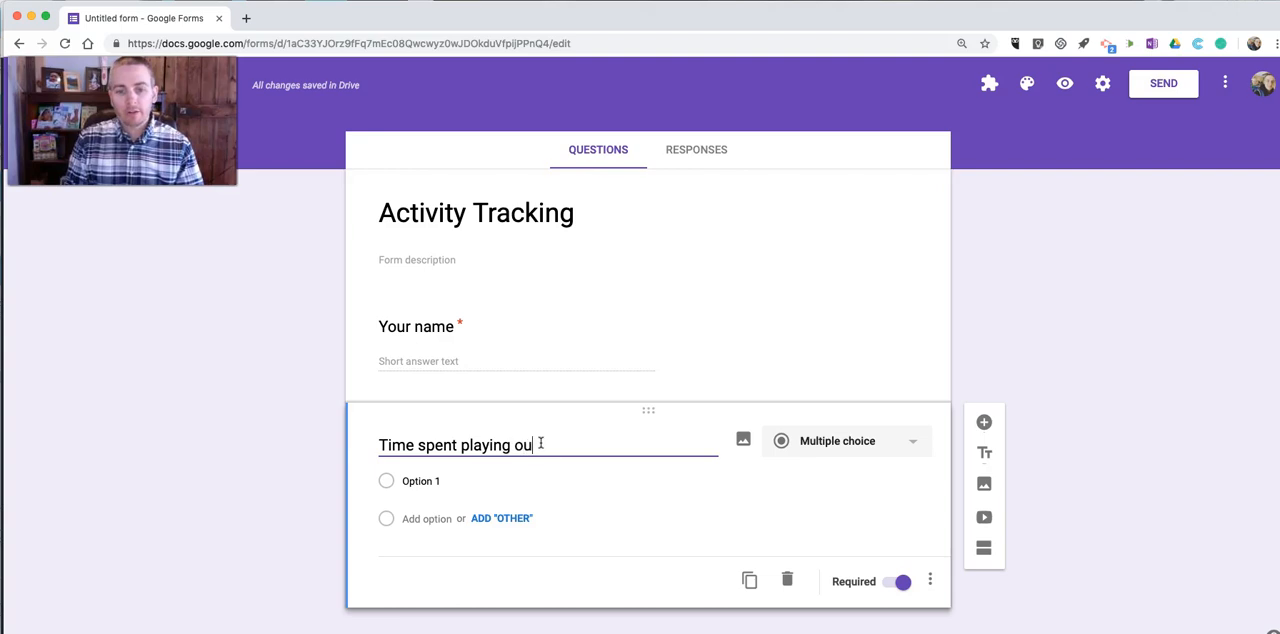
pyautogui.write('tside (')
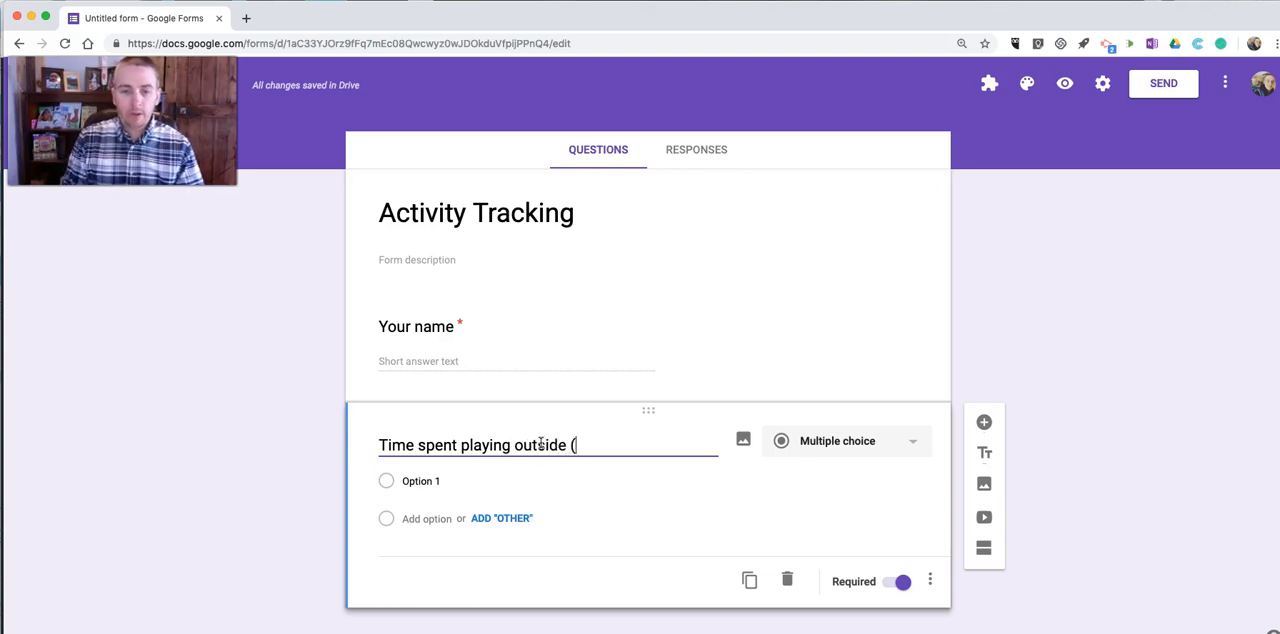
pyautogui.write('time in M')
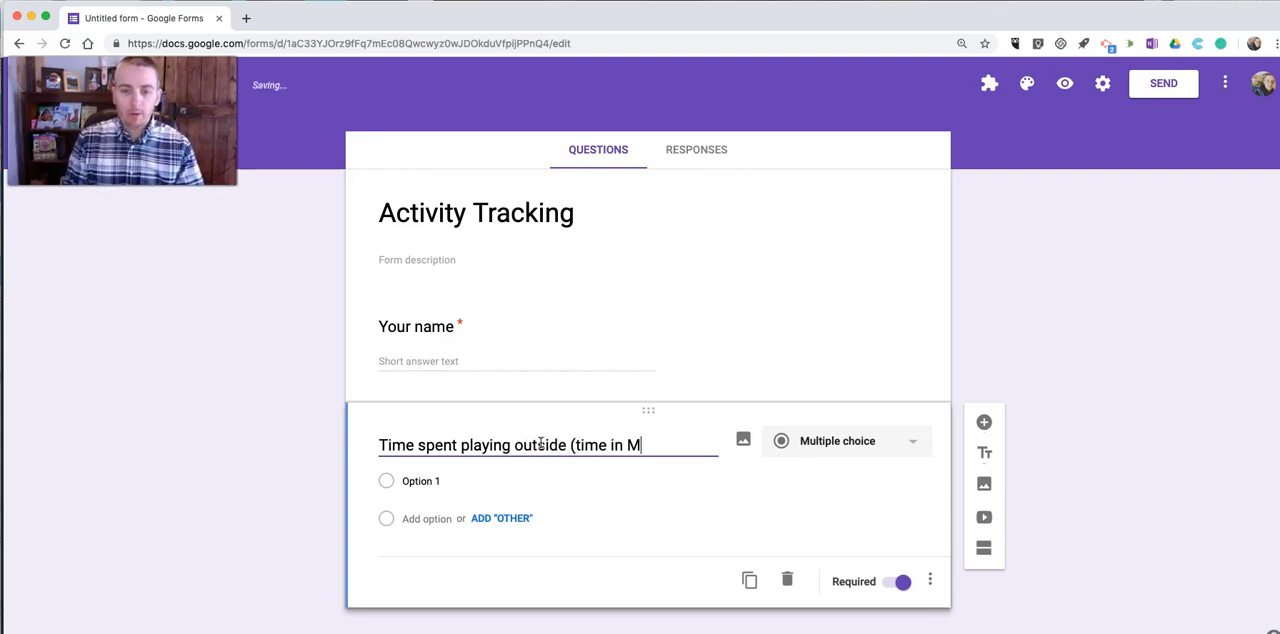
pyautogui.write('in')
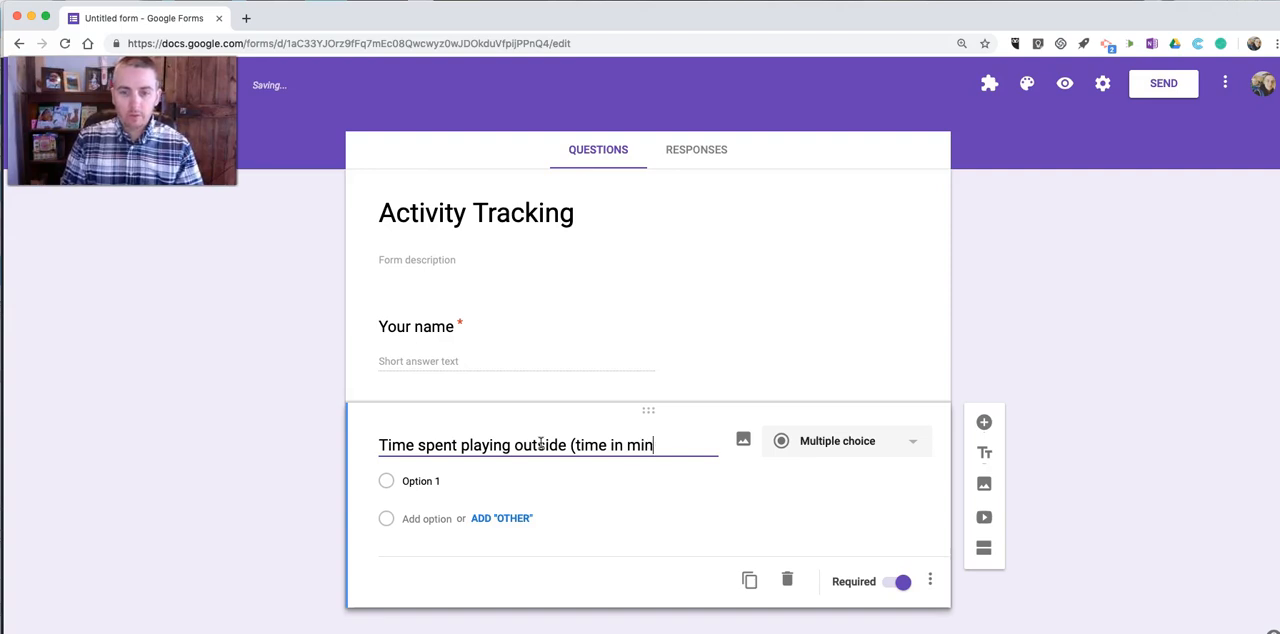
pyautogui.write('utes')
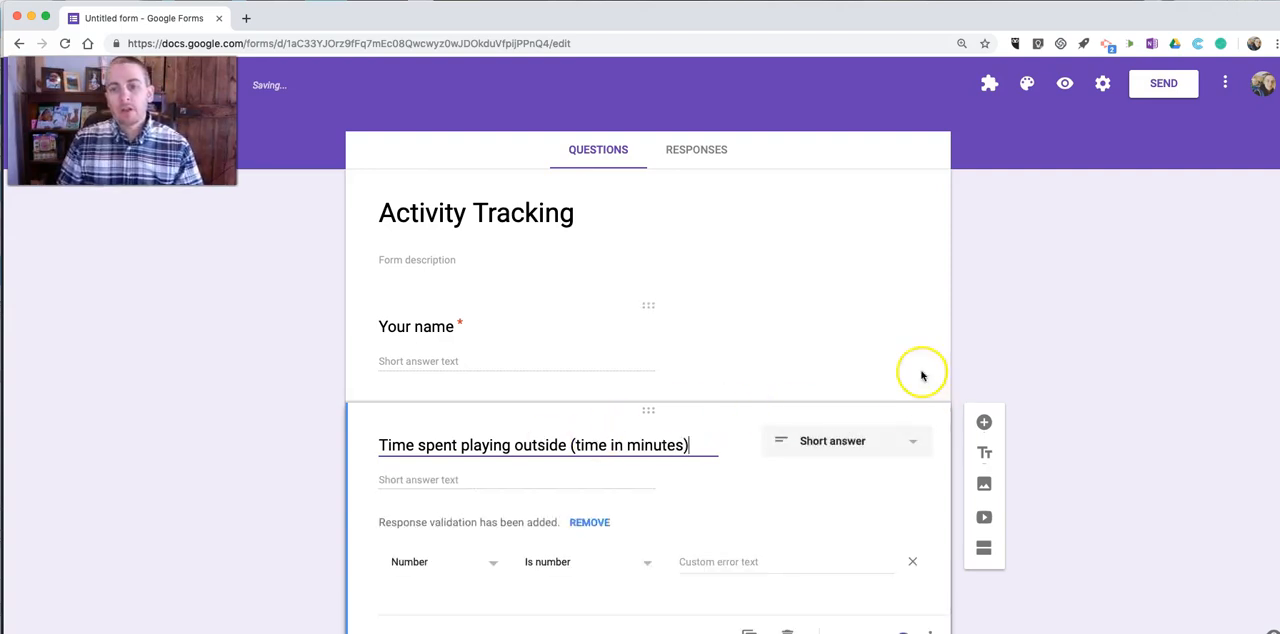
# Step: Require the minutes answer to be a number greater than 1
pyautogui.scroll(-3)
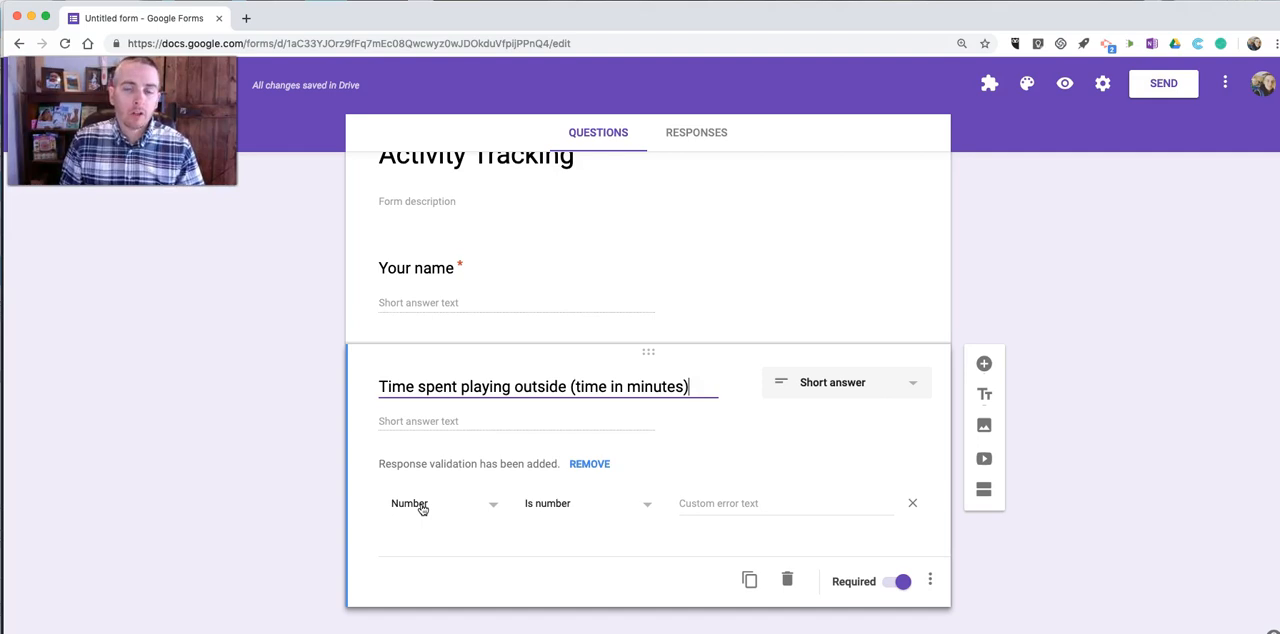
pyautogui.moveTo(638, 518)
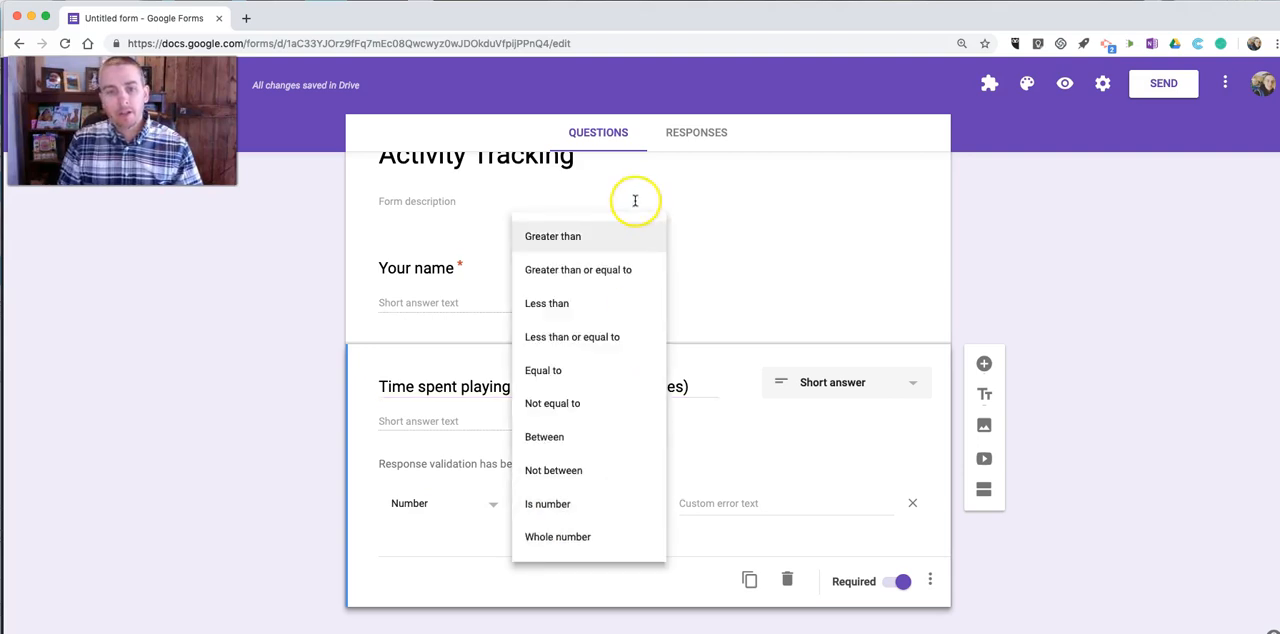
pyautogui.click(552, 236)
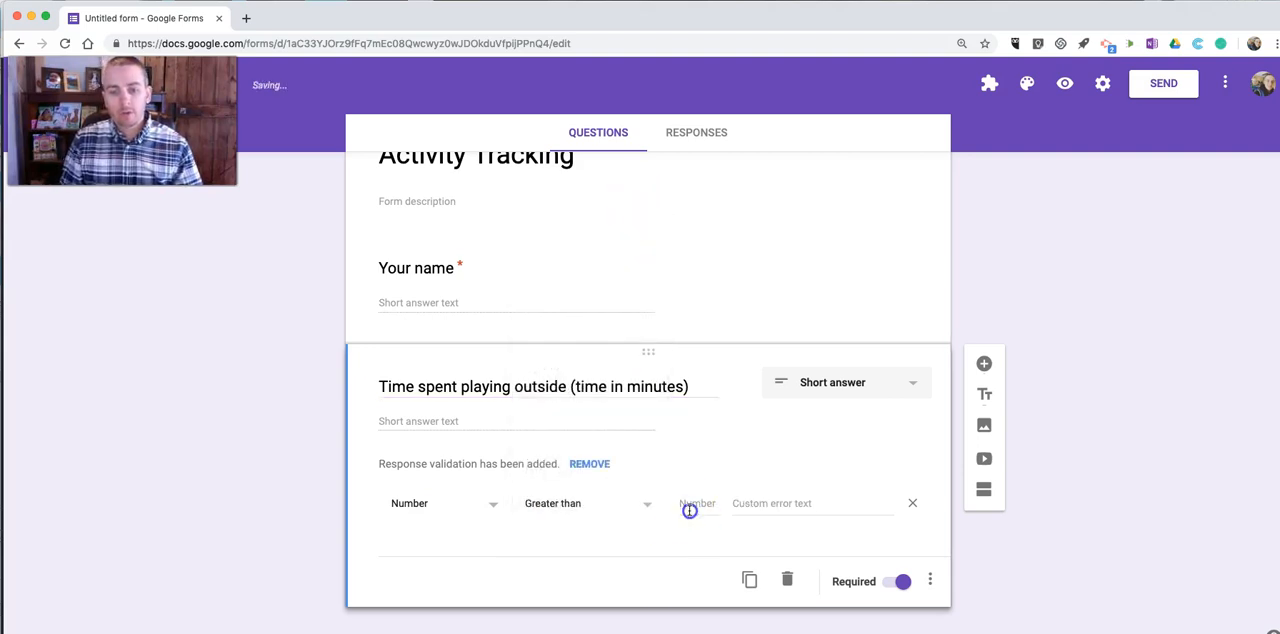
pyautogui.write('1')
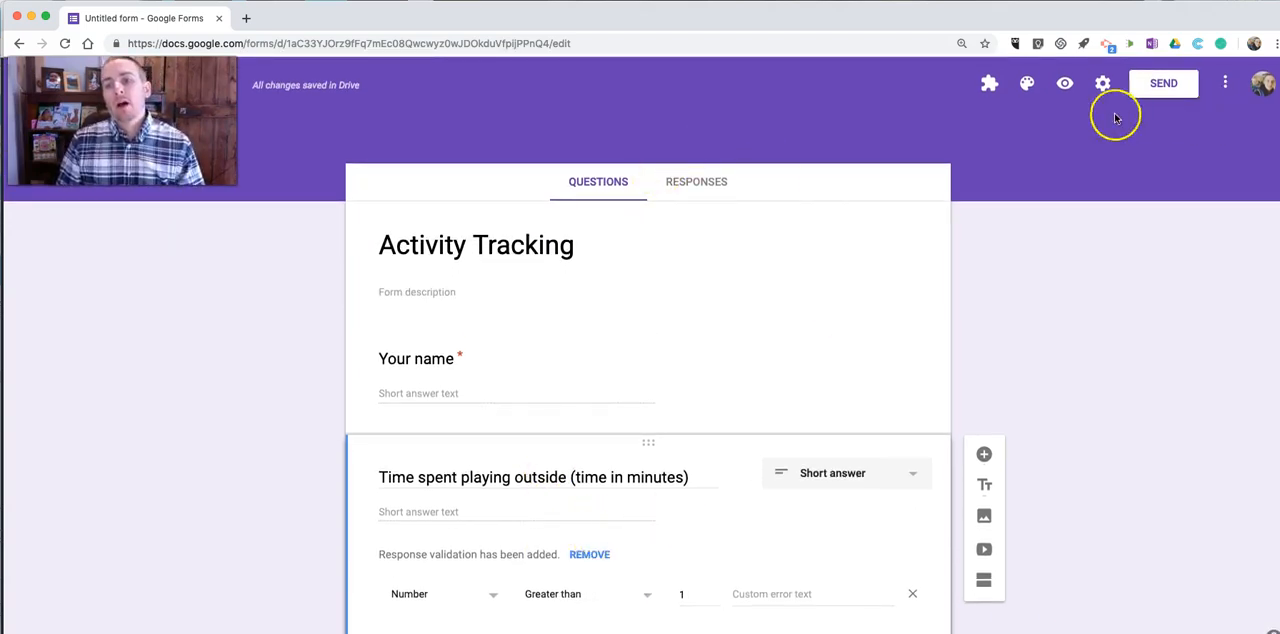
# Step: Recolour the theme blue with a light background and go to header image choices
pyautogui.click(1026, 84)
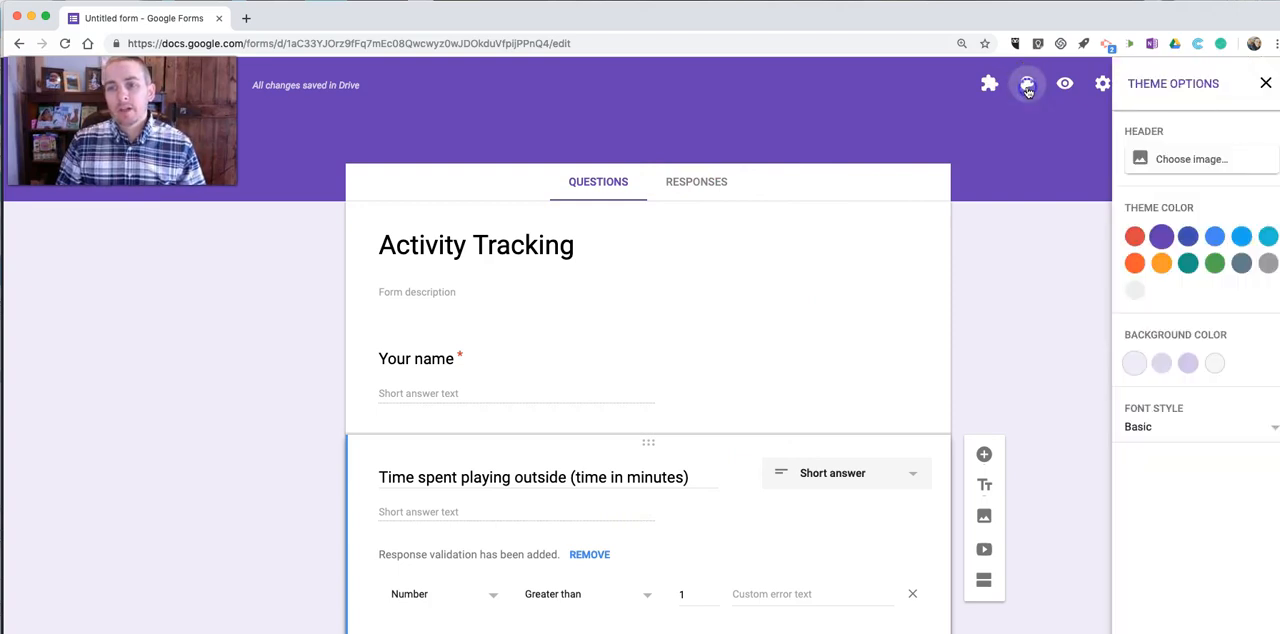
pyautogui.click(1136, 364)
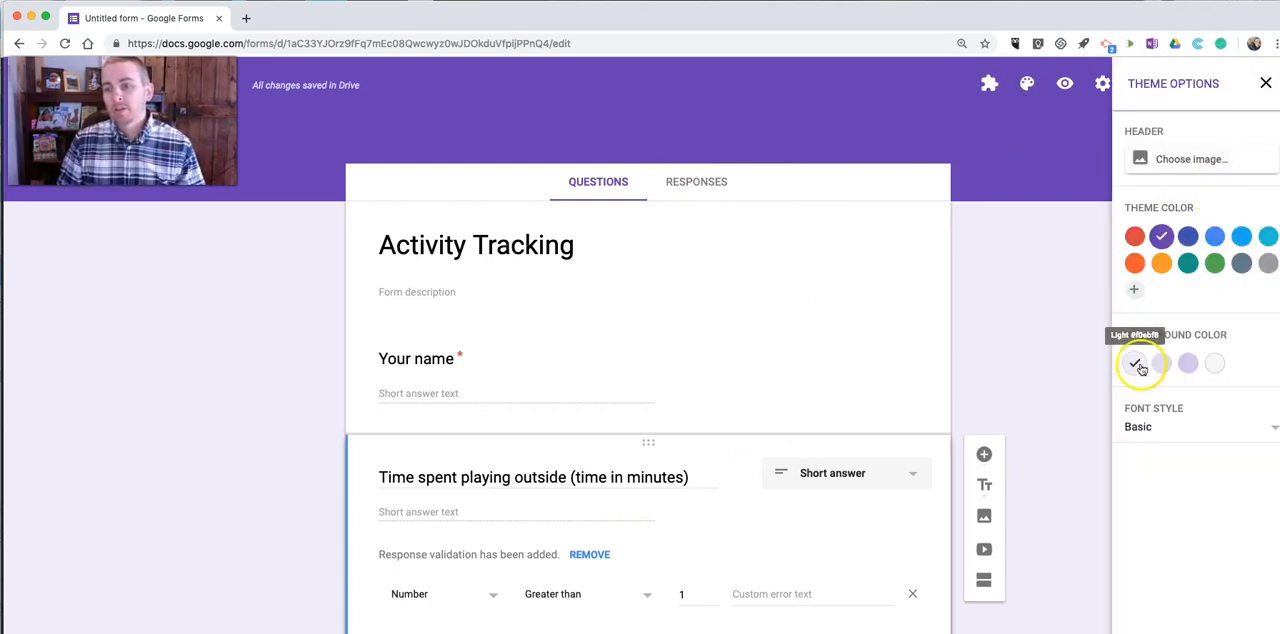
pyautogui.click(1214, 236)
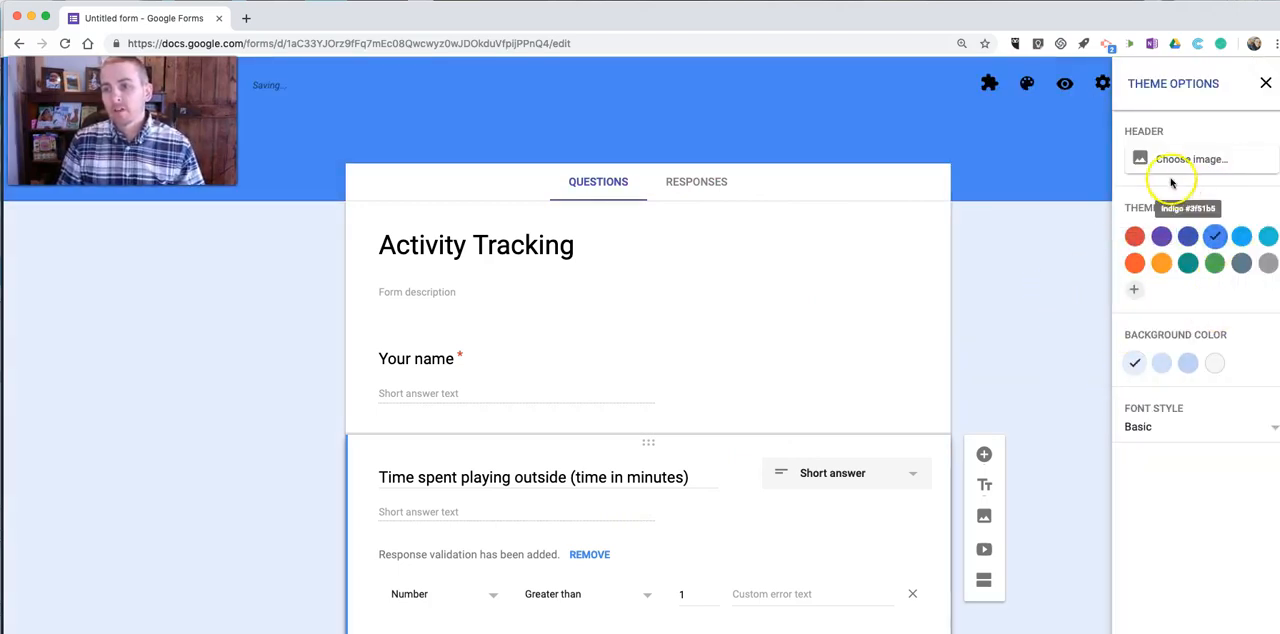
pyautogui.click(1190, 158)
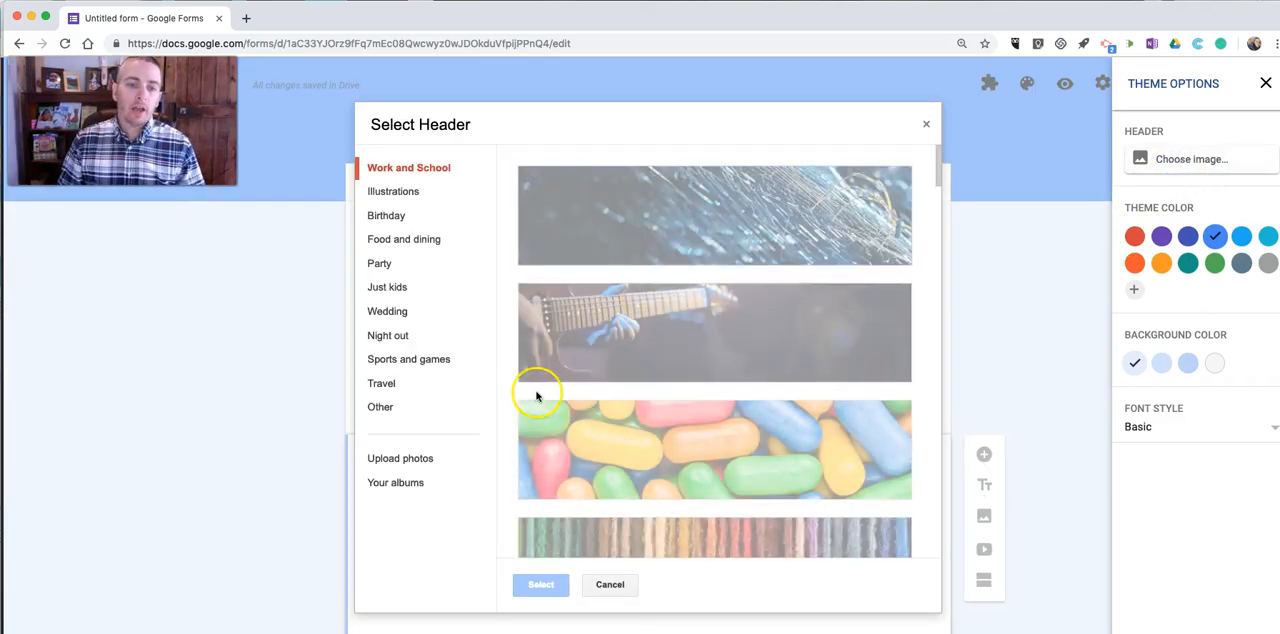
# Step: Pick the yellow bicycle image from Sports and games as the form header
pyautogui.click(408, 358)
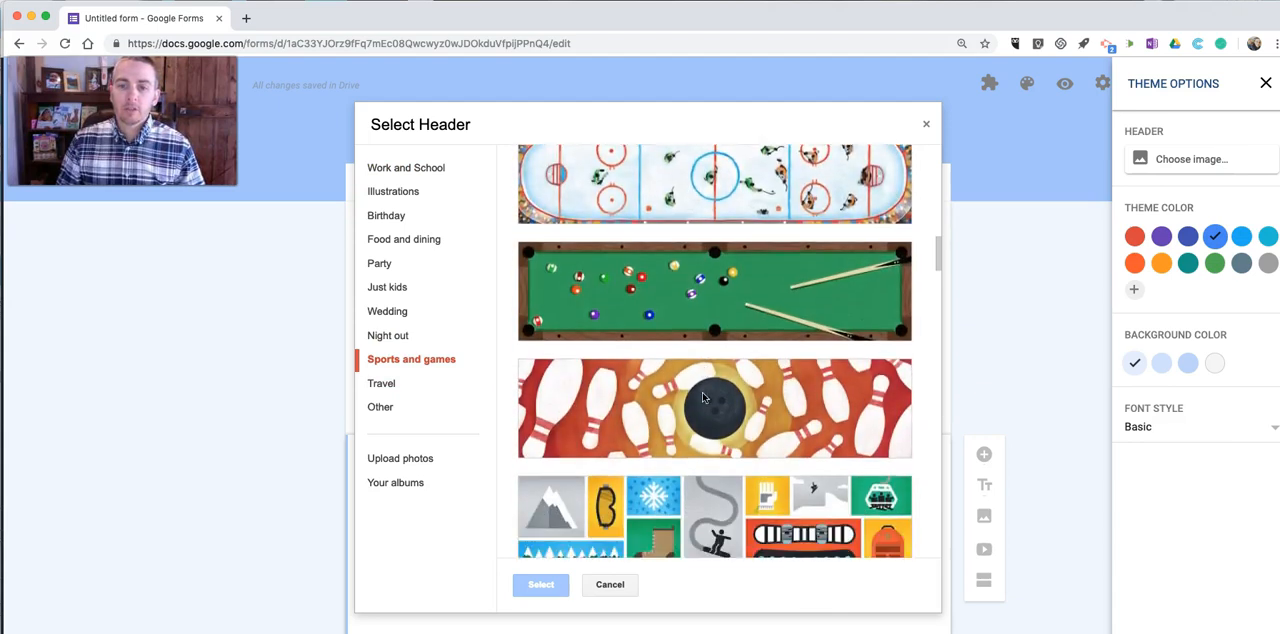
pyautogui.scroll(-3)
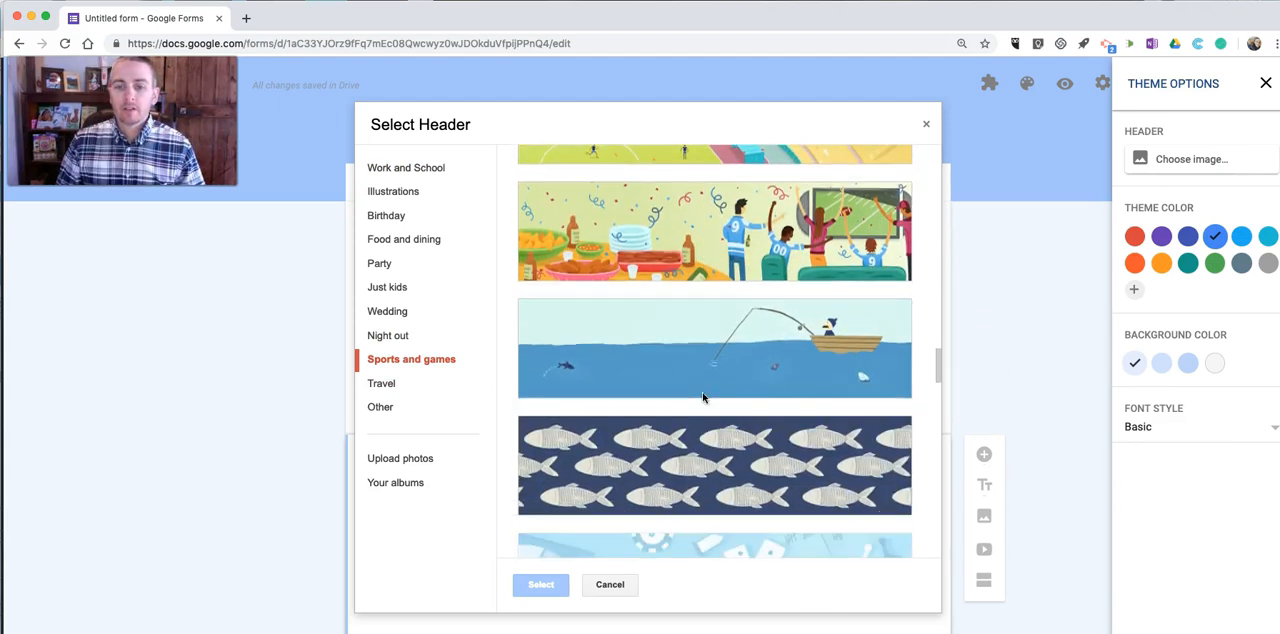
pyautogui.scroll(-3)
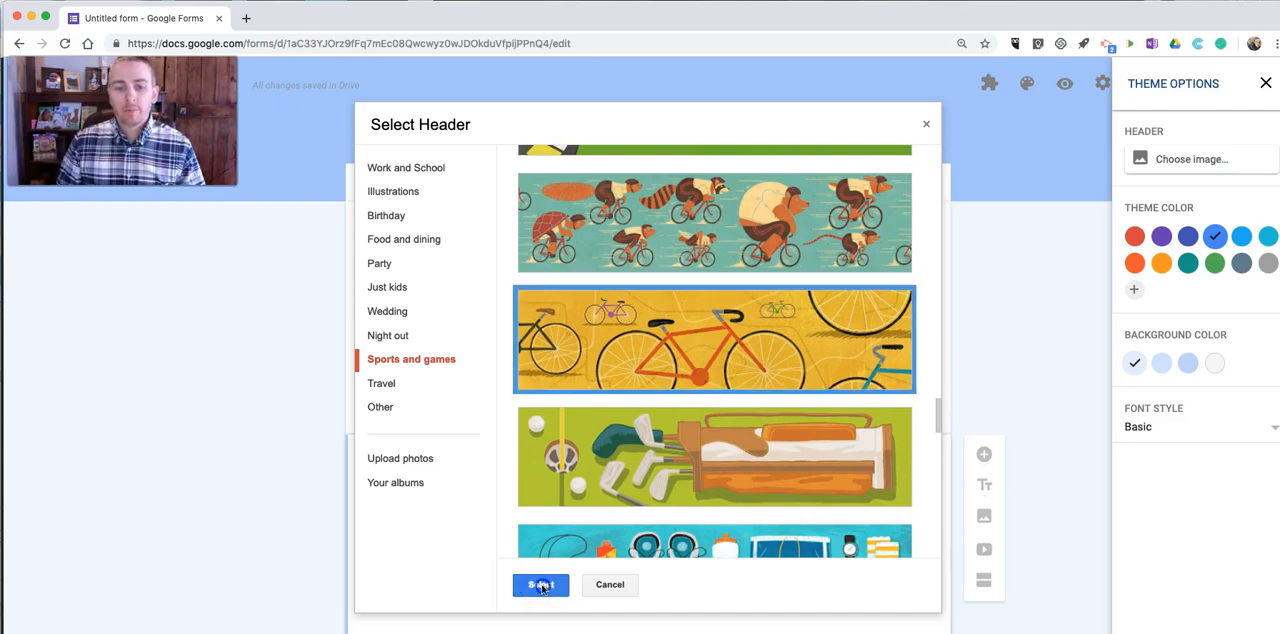
pyautogui.click(540, 584)
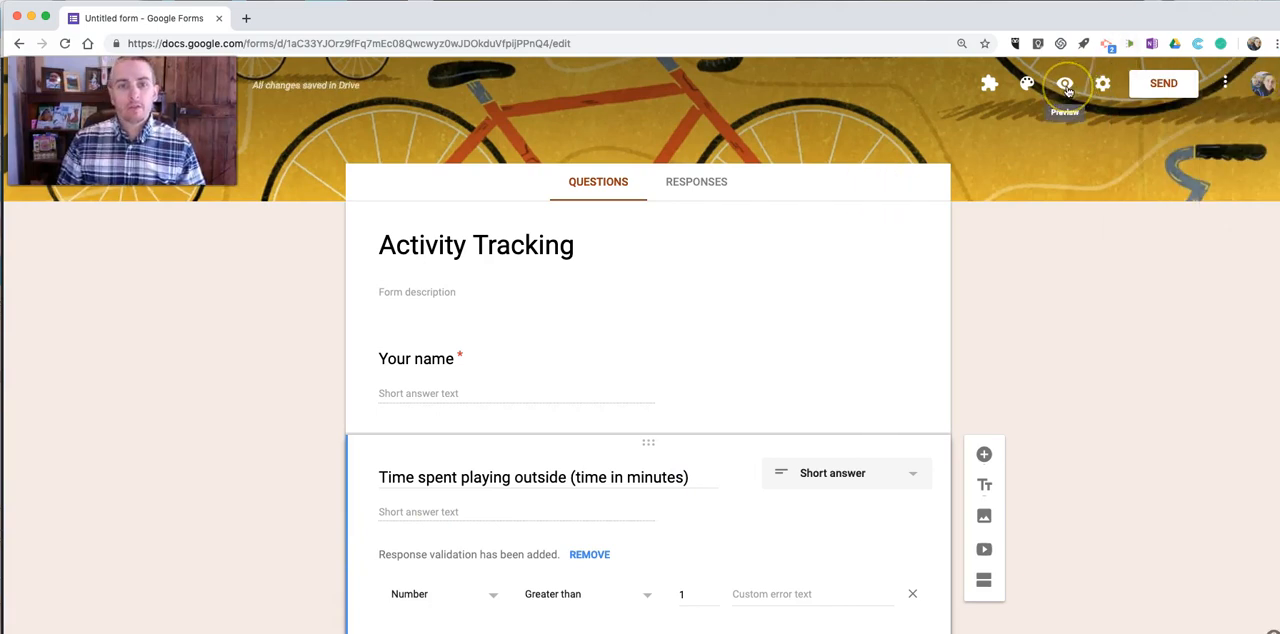
# Step: On the live form, submit test responses Tom 19 minutes and Susan 38 minutes
pyautogui.click(1064, 84)
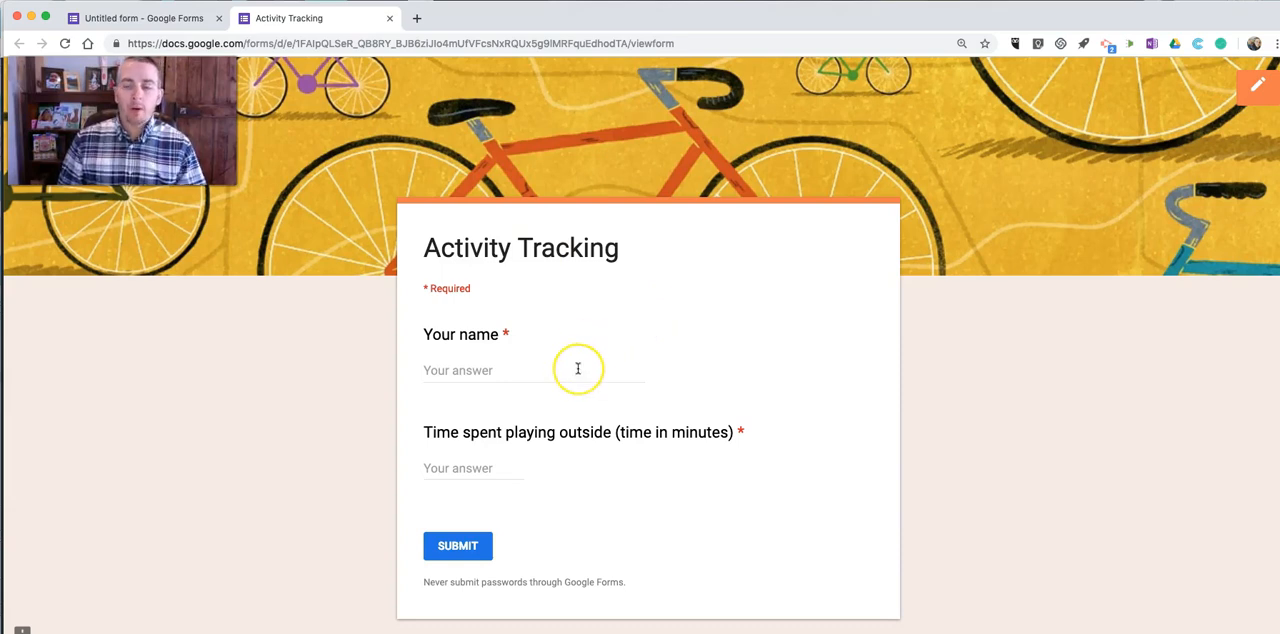
pyautogui.click(456, 546)
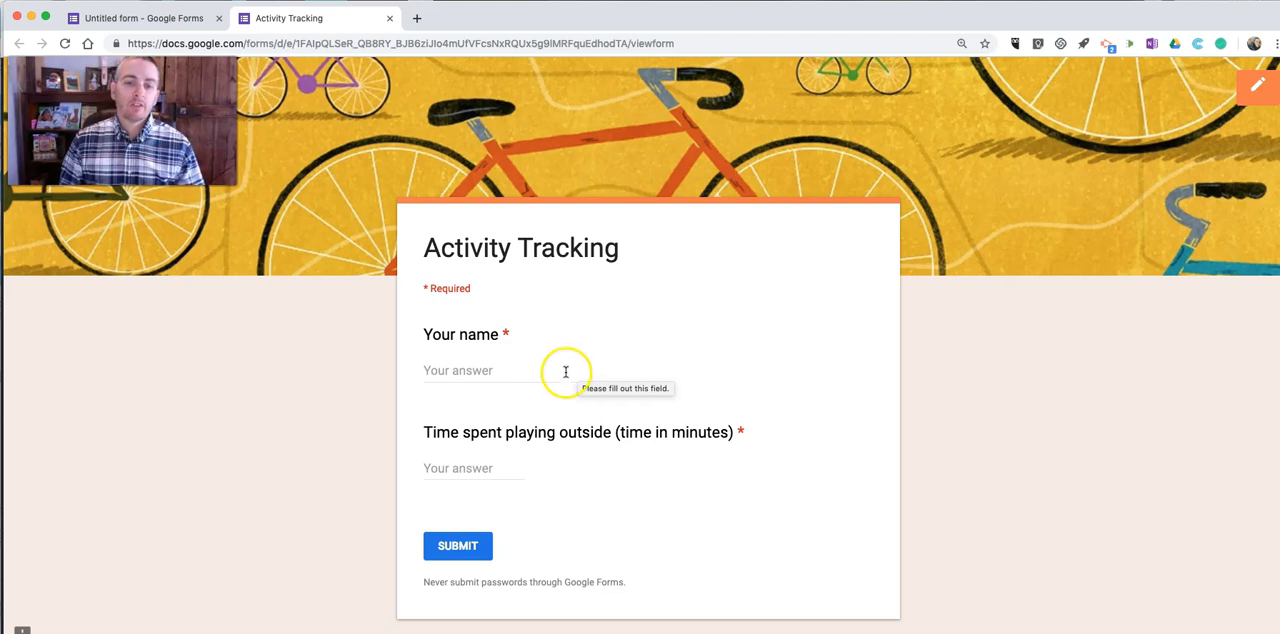
pyautogui.write('Tom')
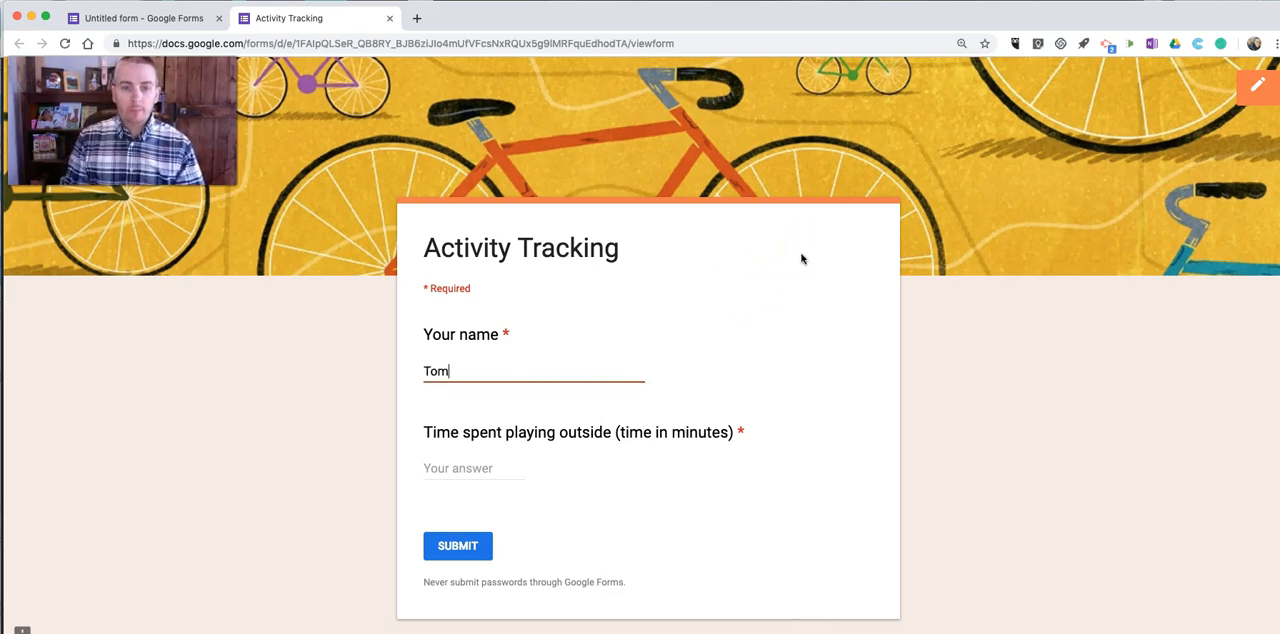
pyautogui.click(472, 468)
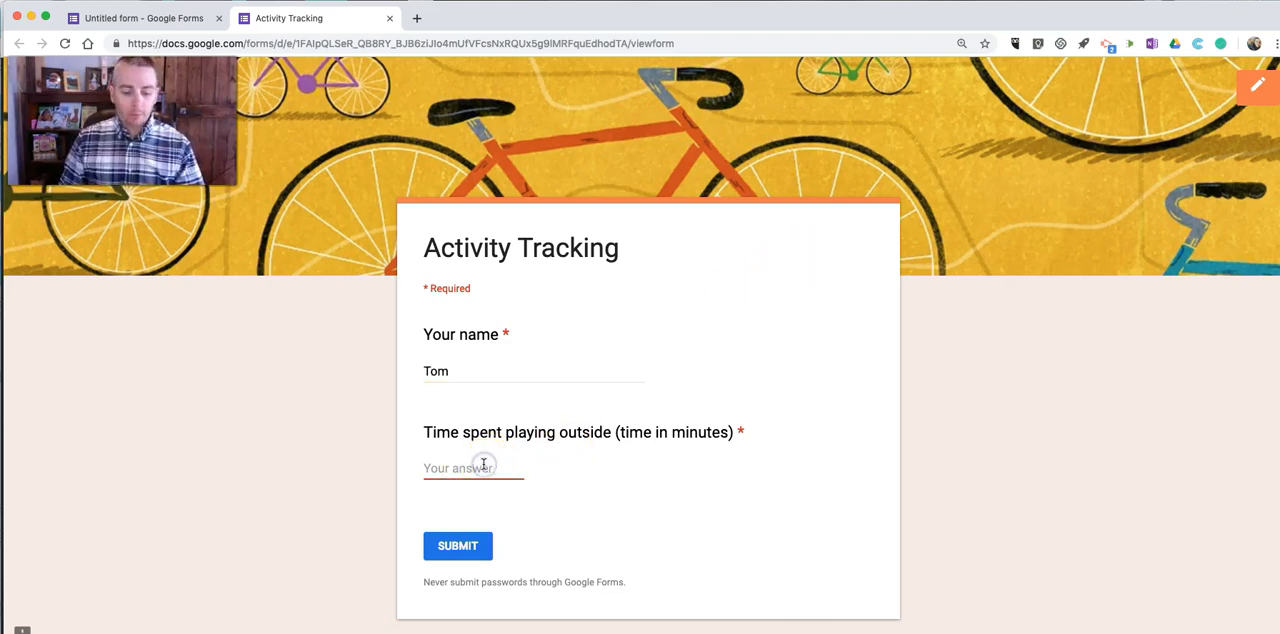
pyautogui.write('1')
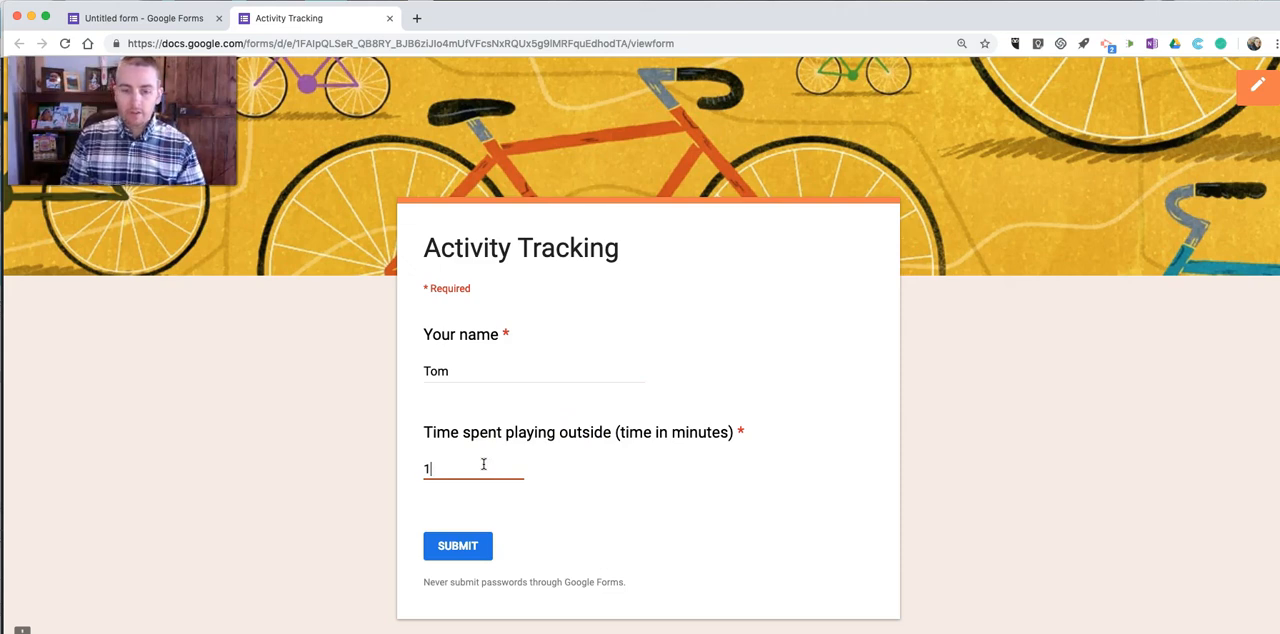
pyautogui.click(456, 546)
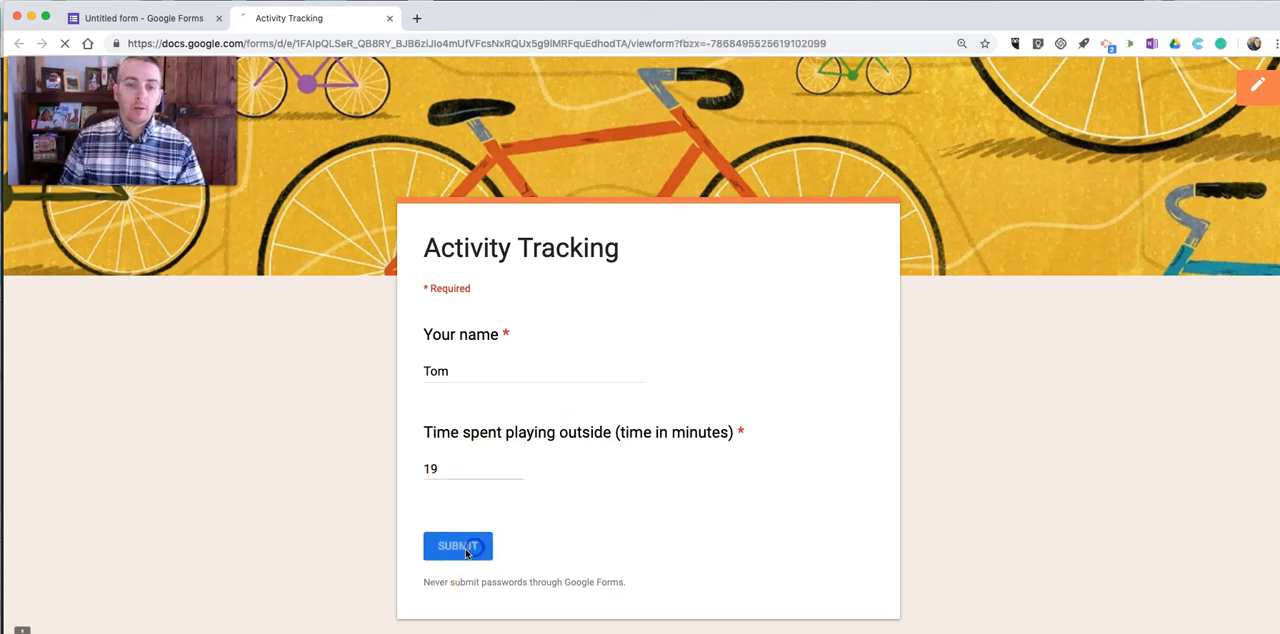
pyautogui.click(456, 546)
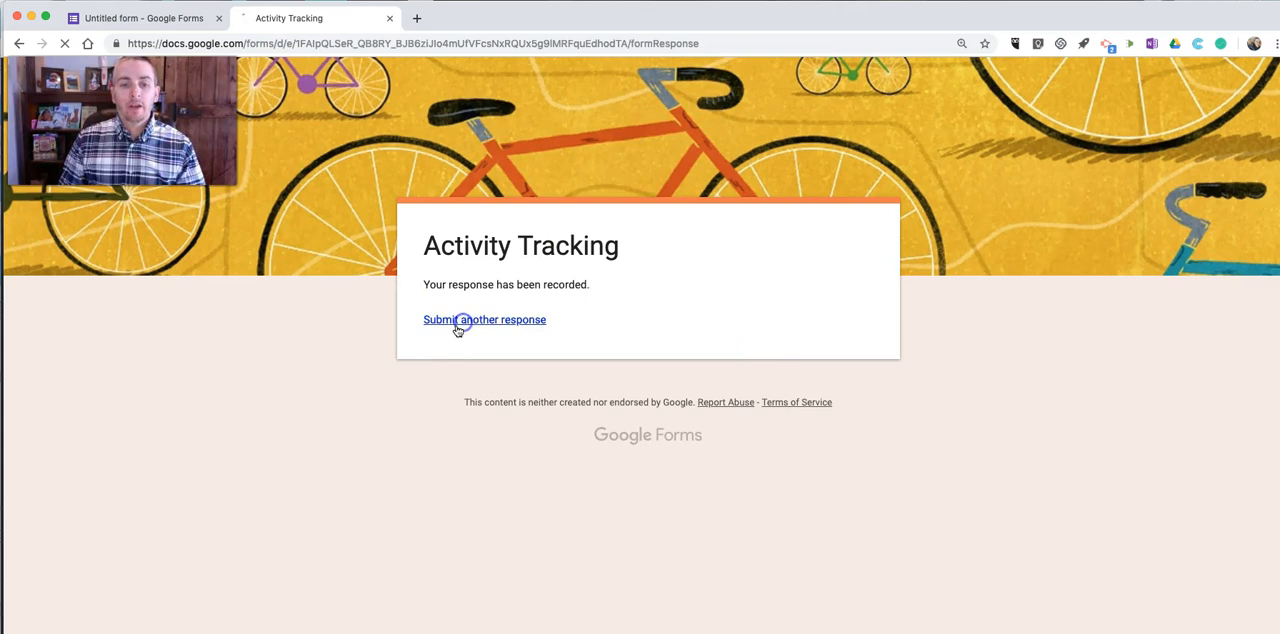
pyautogui.click(484, 320)
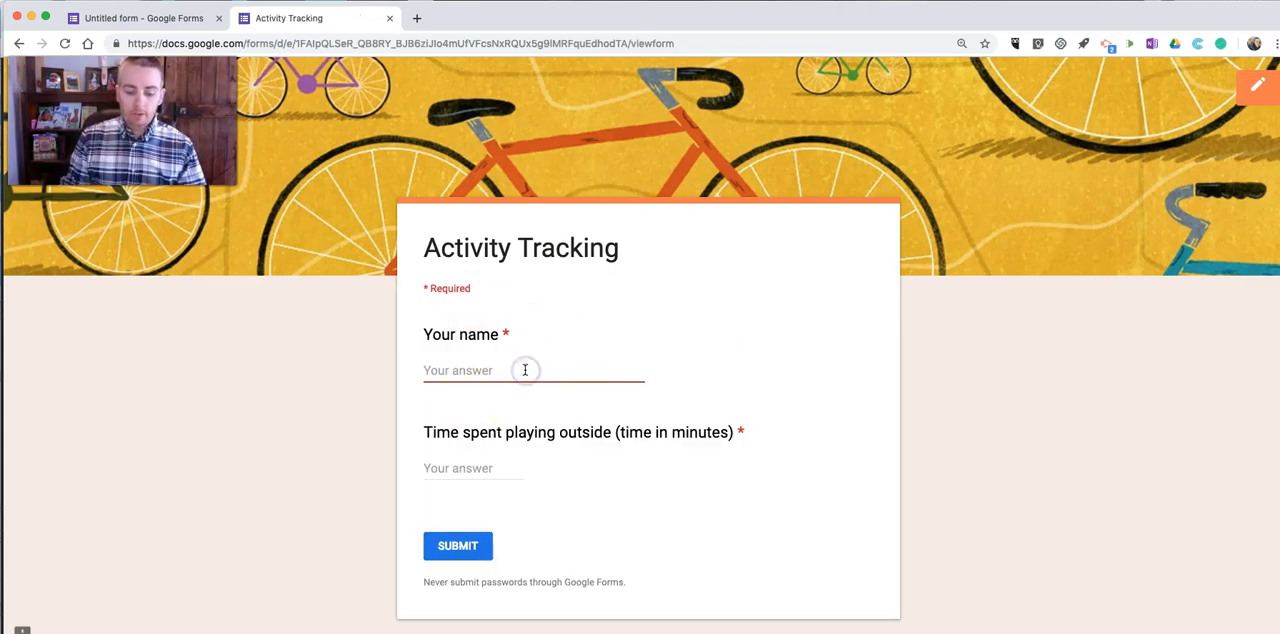
pyautogui.write('Susan')
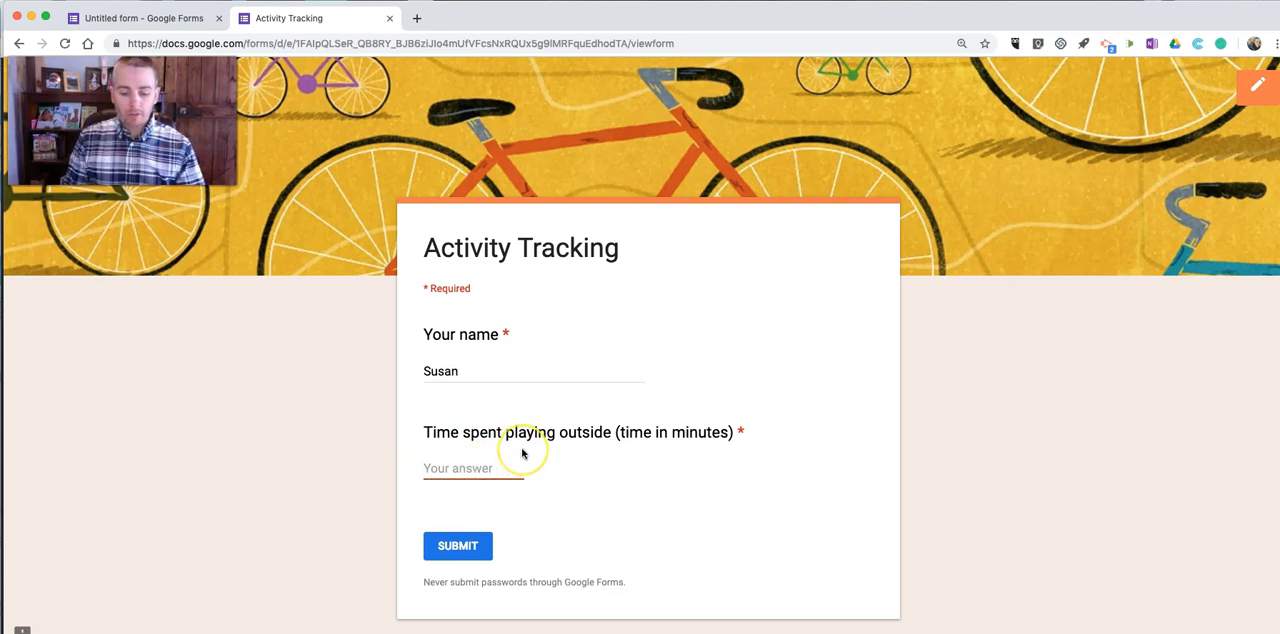
pyautogui.write('38')
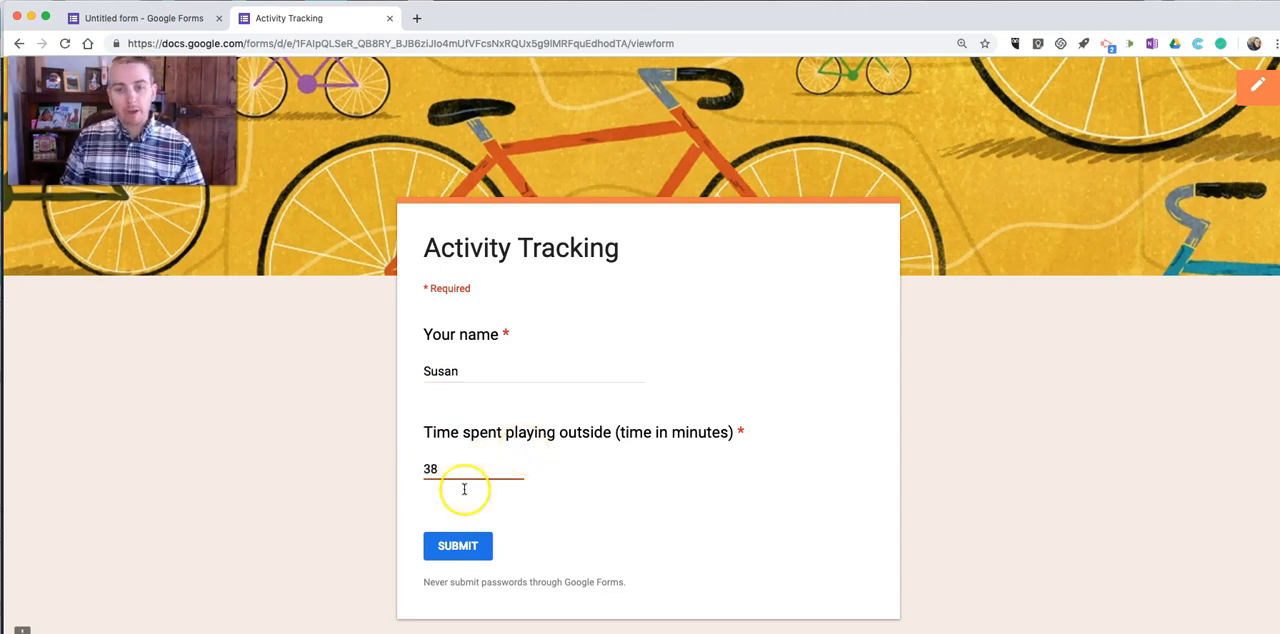
pyautogui.click(456, 546)
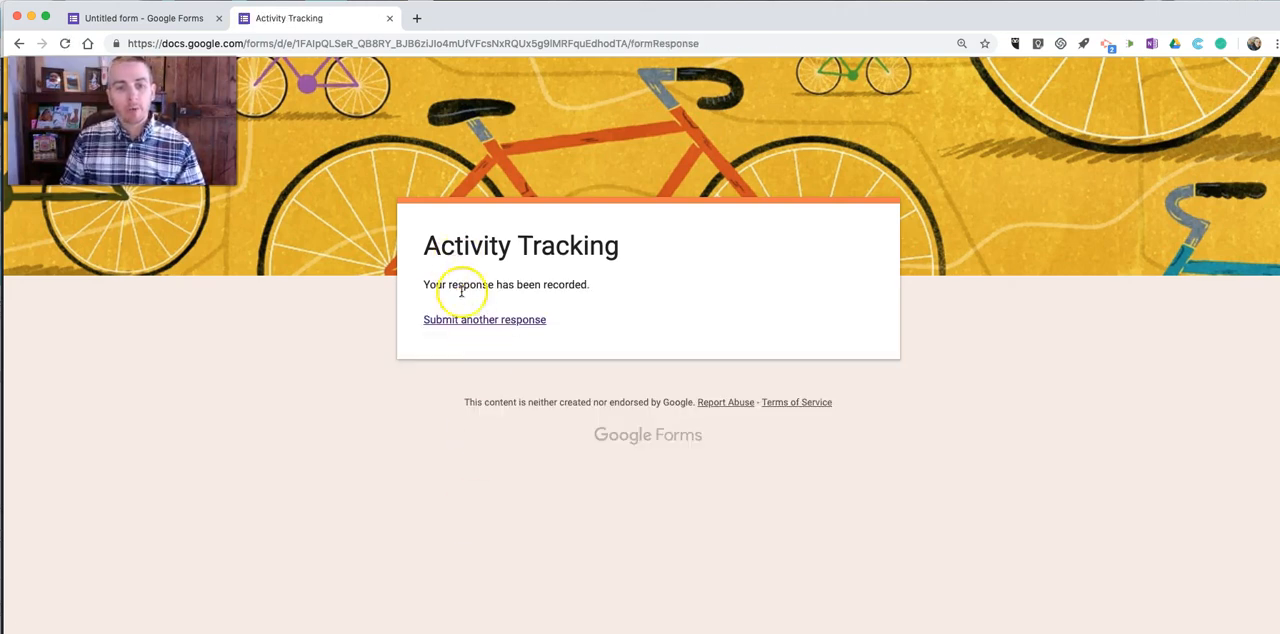
# Step: Submit two more test responses: Tom 73 minutes and Susan 47 minutes
pyautogui.click(484, 320)
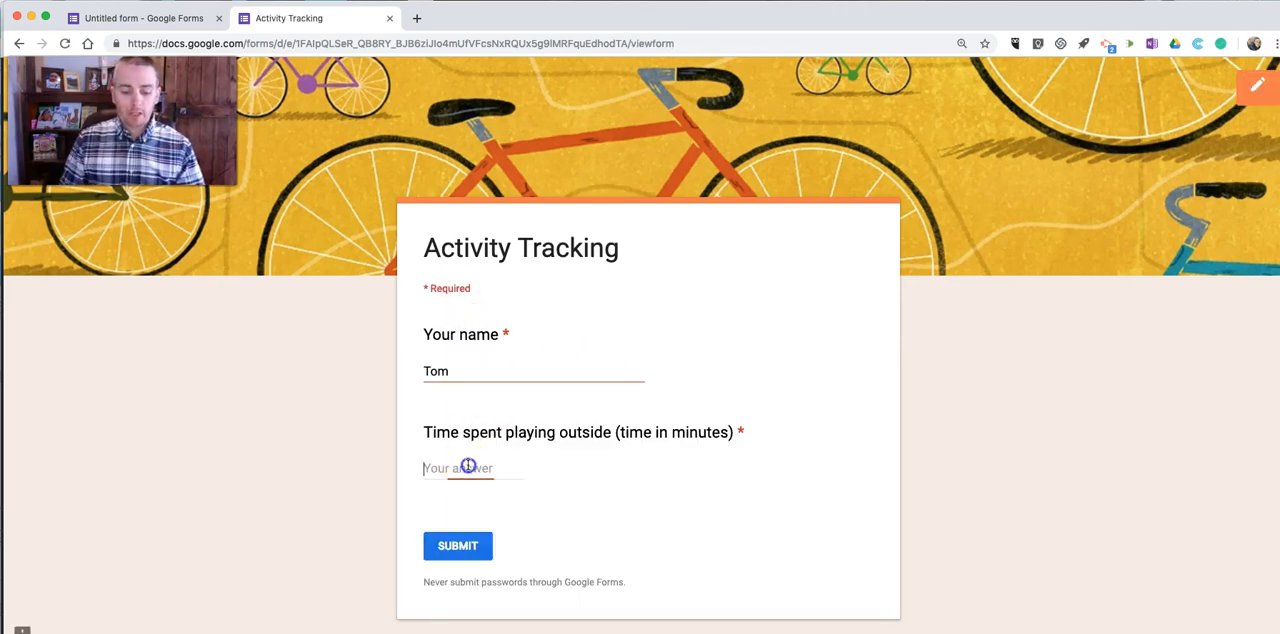
pyautogui.write('7')
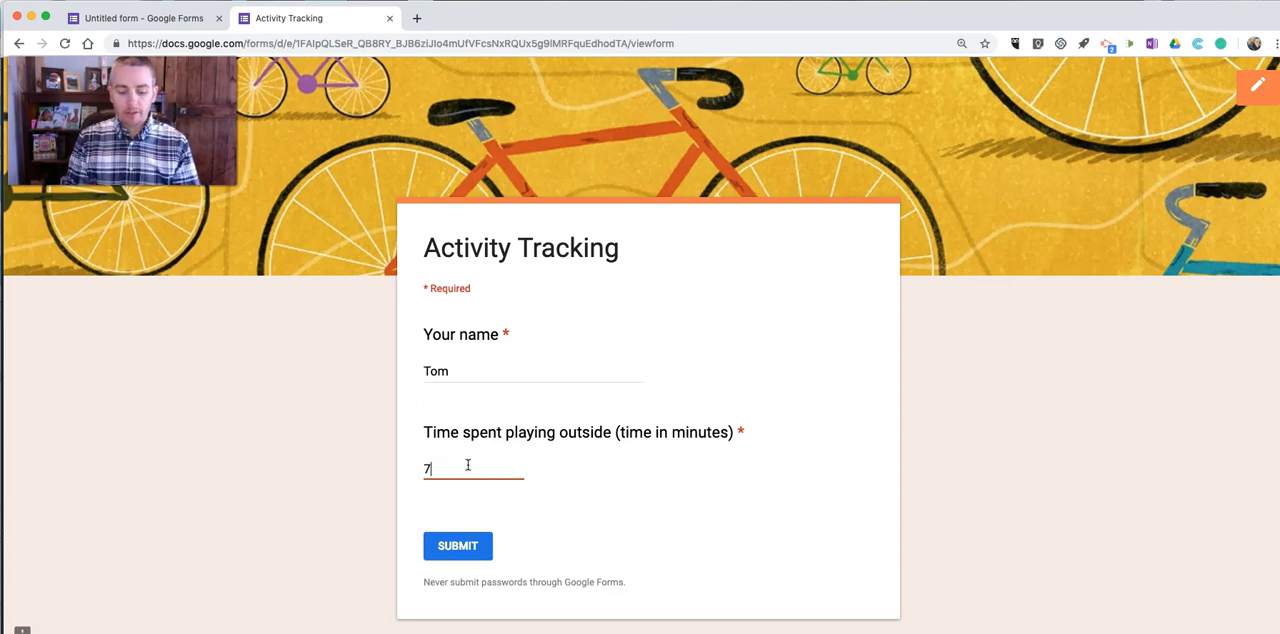
pyautogui.click(456, 544)
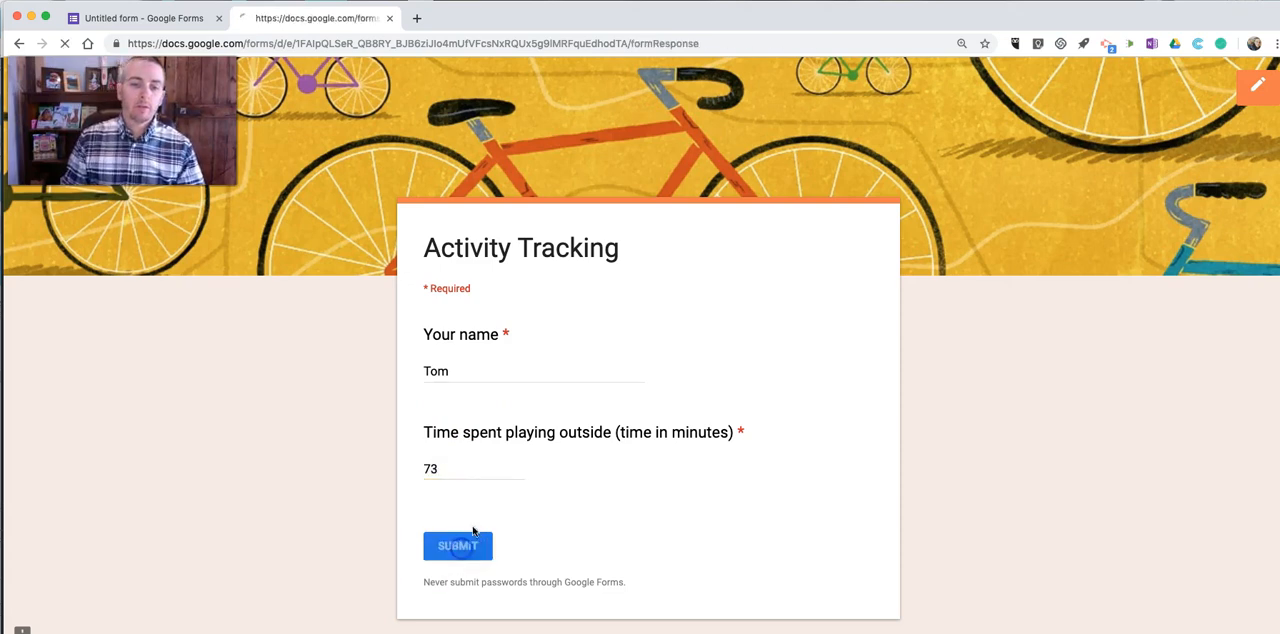
pyautogui.click(456, 544)
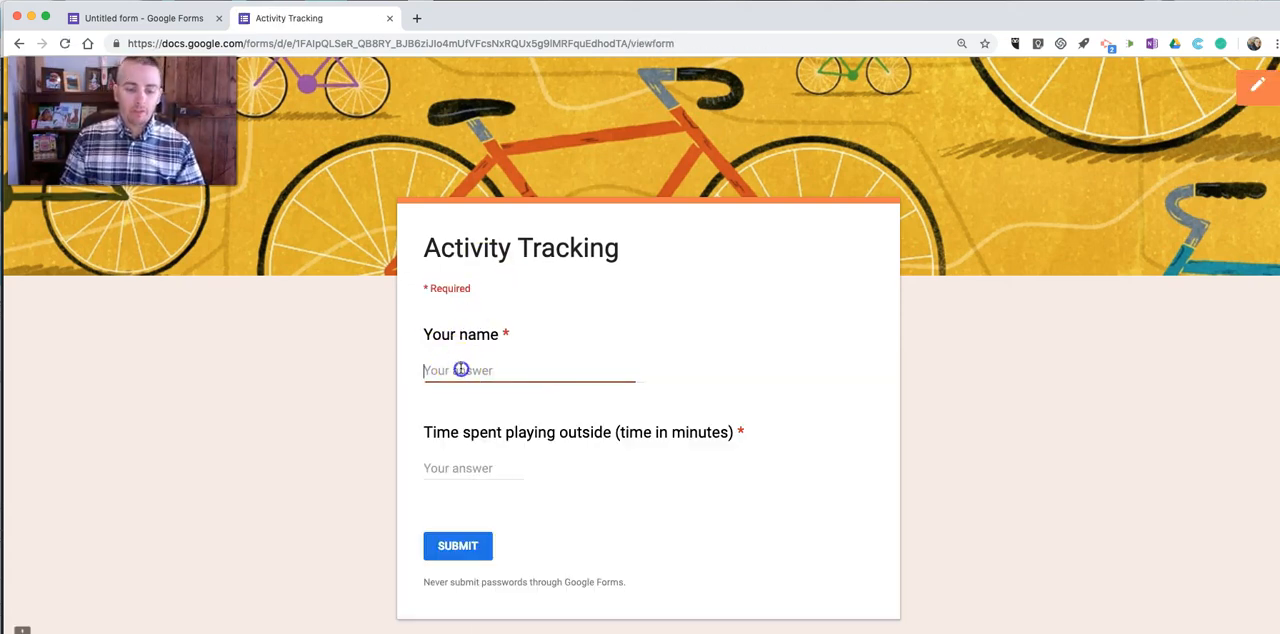
pyautogui.write('Susan')
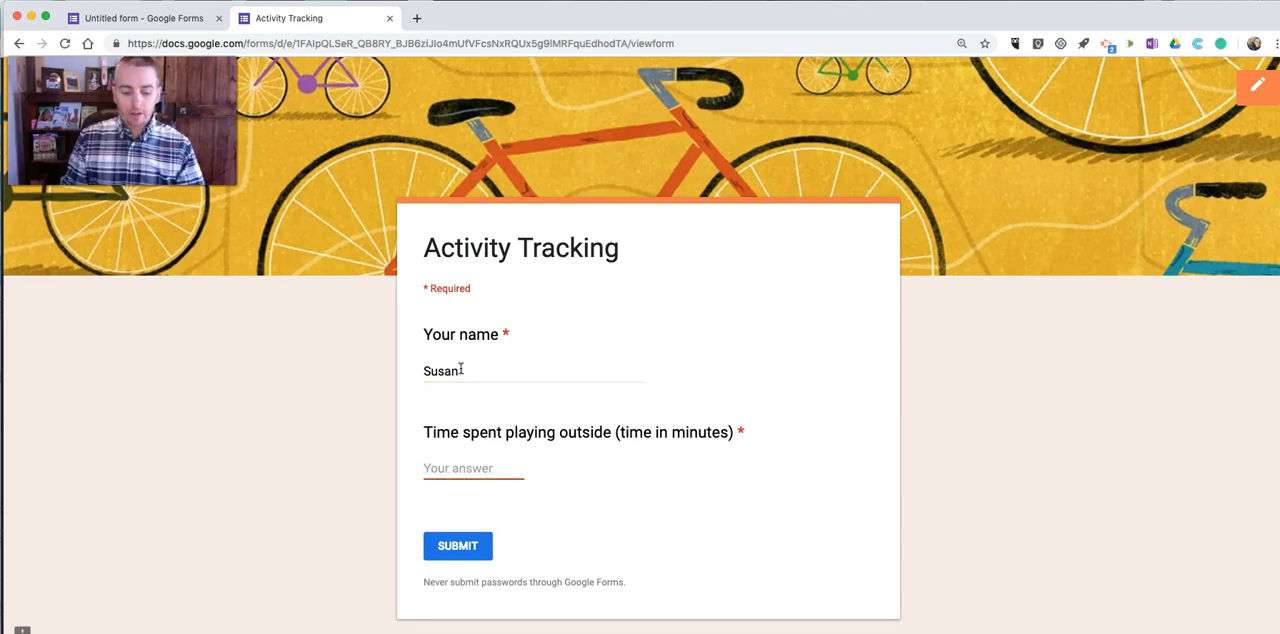
pyautogui.write('47')
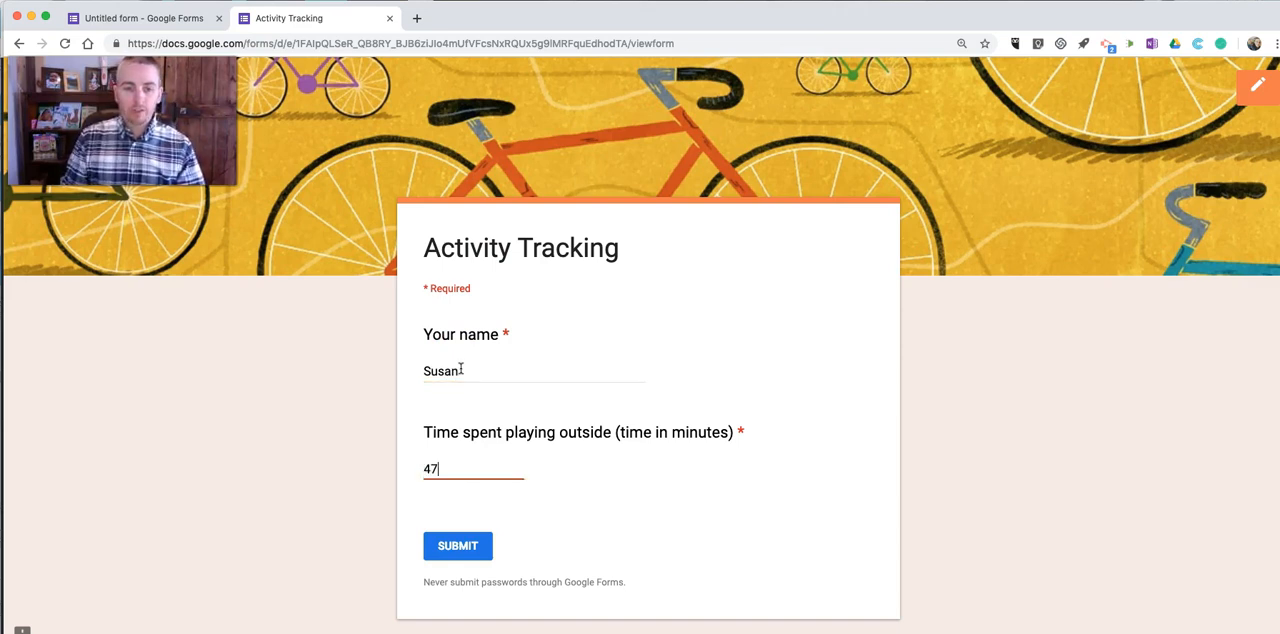
pyautogui.click(456, 546)
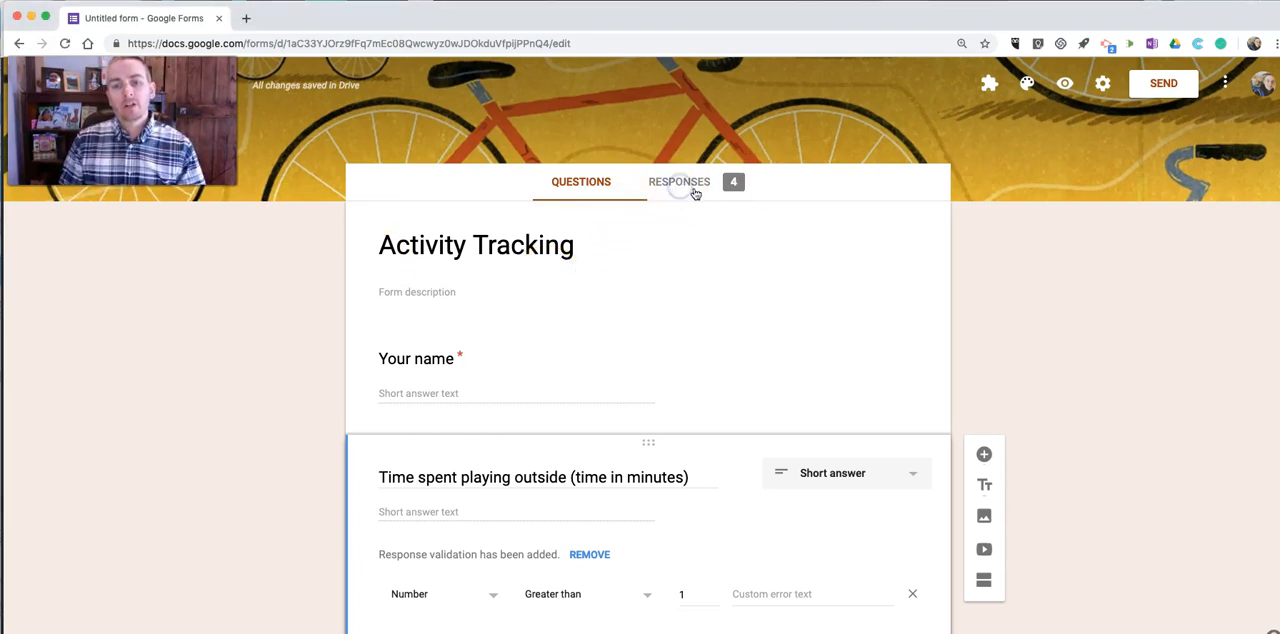
# Step: From the Responses tab, create a new linked spreadsheet holding the four responses
pyautogui.click(680, 180)
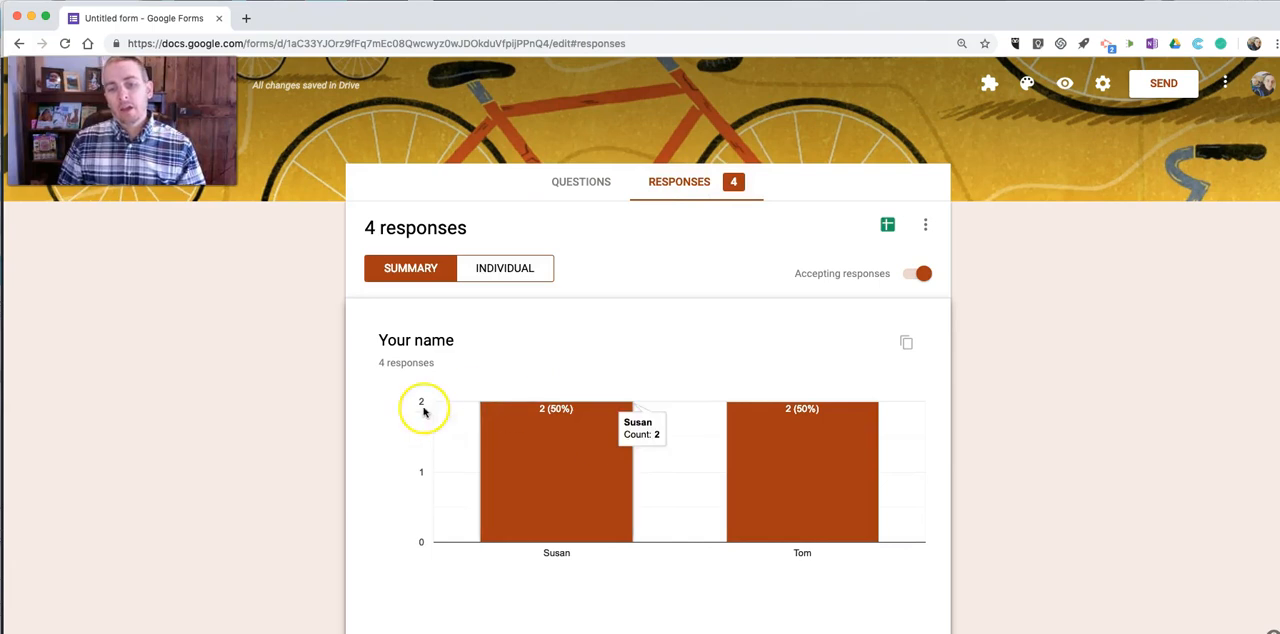
pyautogui.moveTo(886, 224)
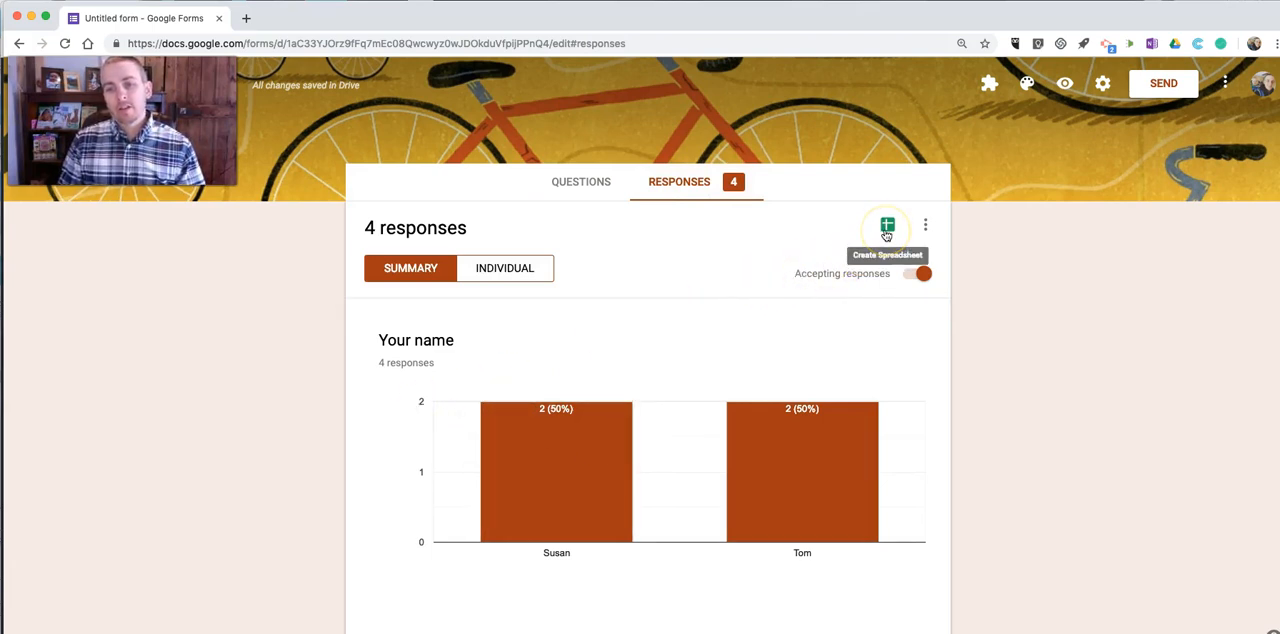
pyautogui.click(886, 224)
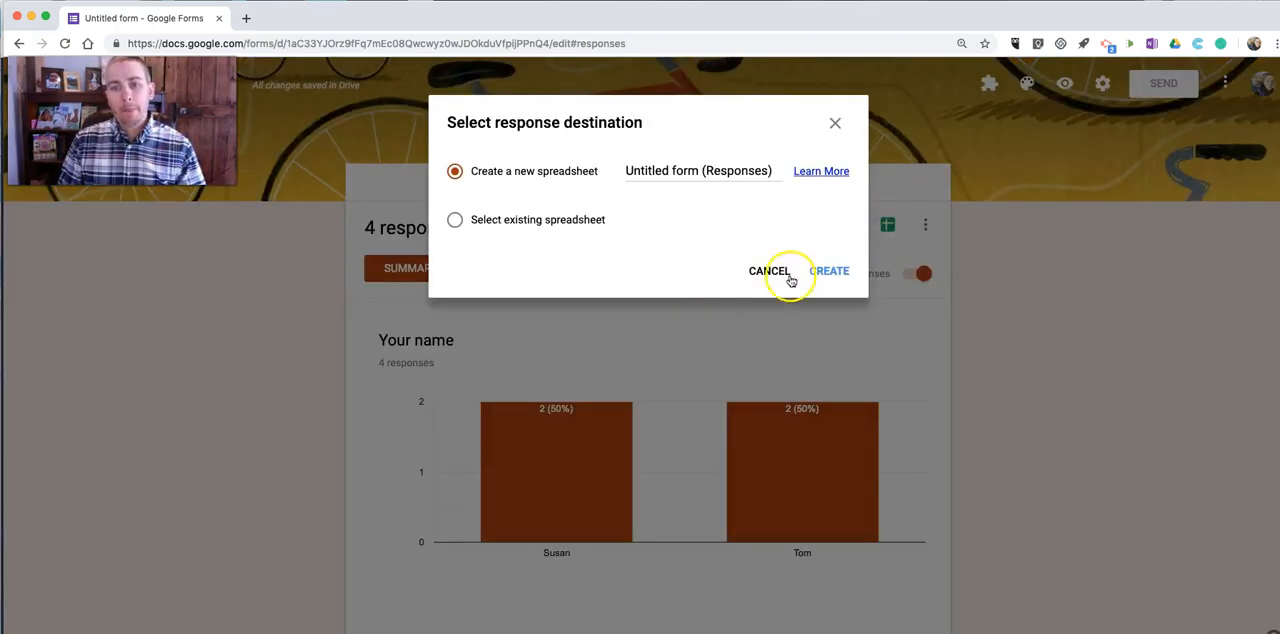
pyautogui.moveTo(828, 272)
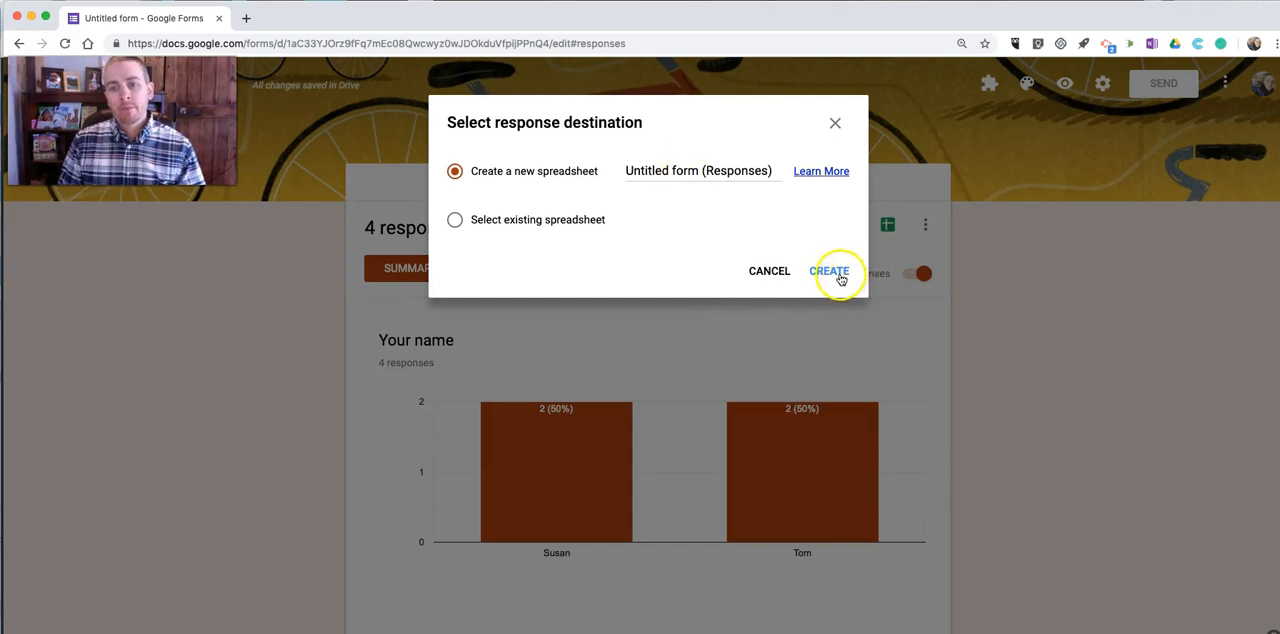
pyautogui.click(828, 272)
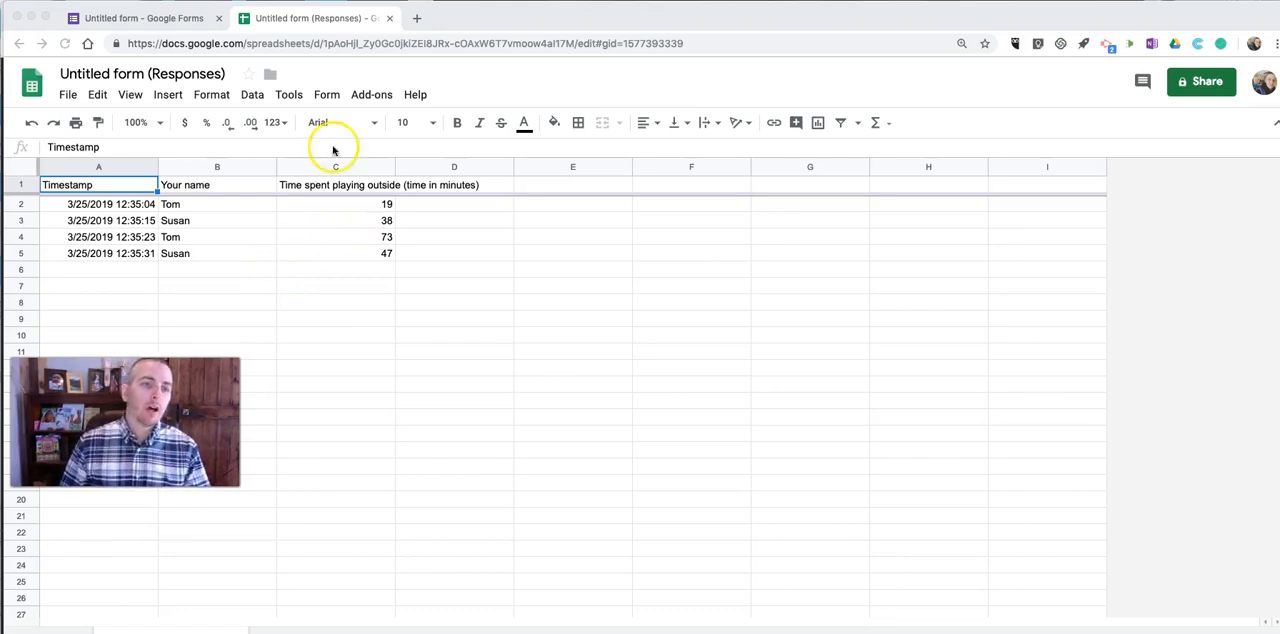
# Step: Rename the spreadsheet to 'Activity Tracking (Responses)'
pyautogui.click(140, 18)
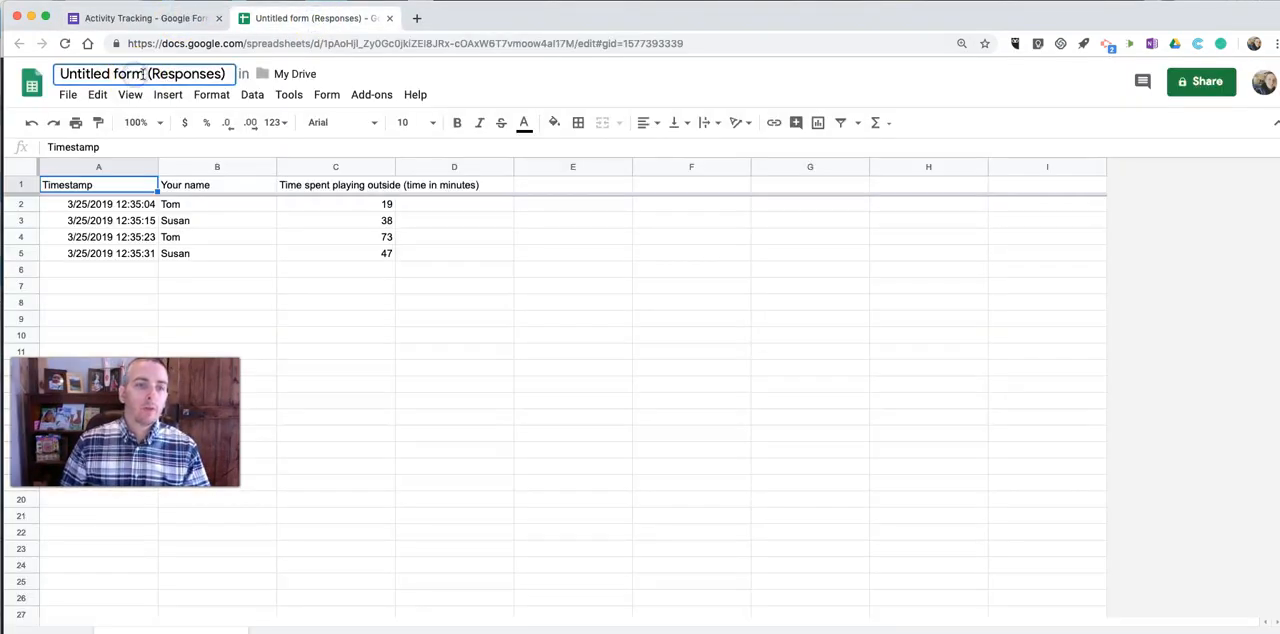
pyautogui.doubleClick(140, 72)
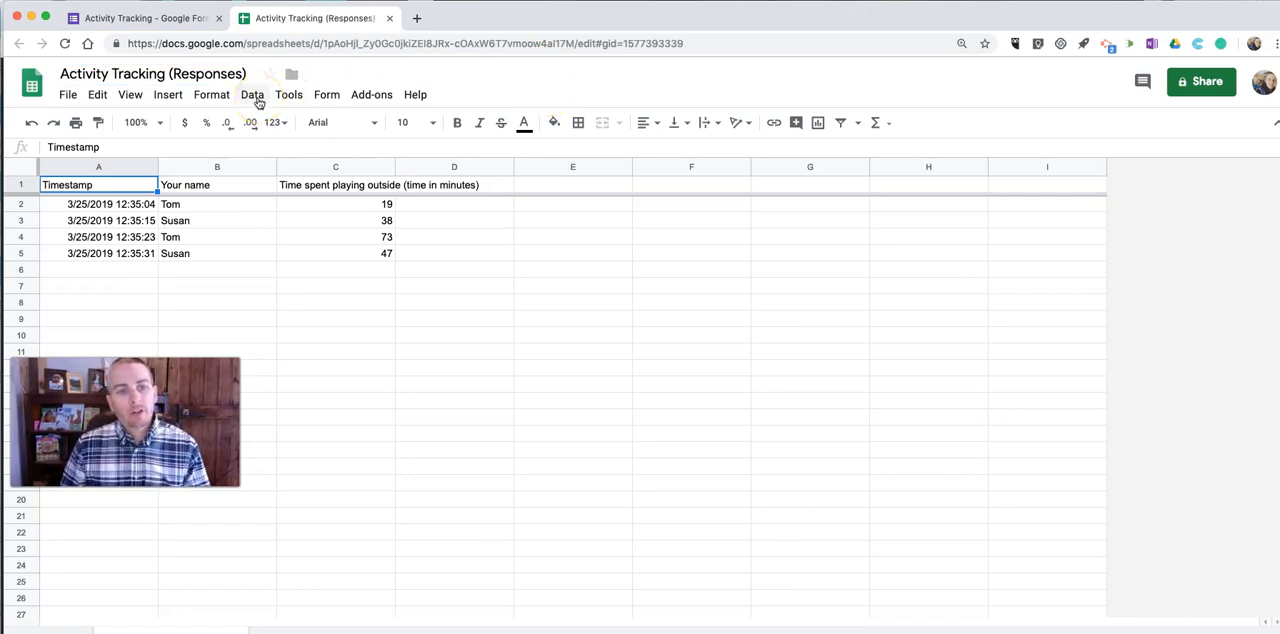
pyautogui.click(252, 94)
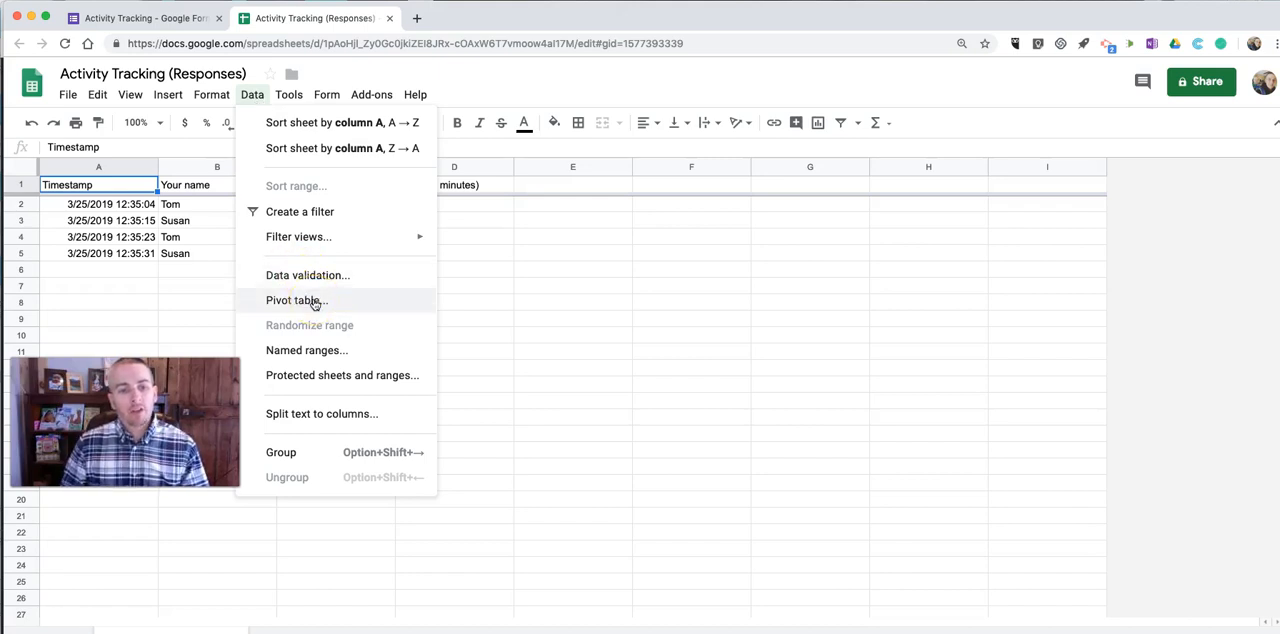
# Step: Insert a pivot table with Your name and Time spent playing outside as rows
pyautogui.click(296, 300)
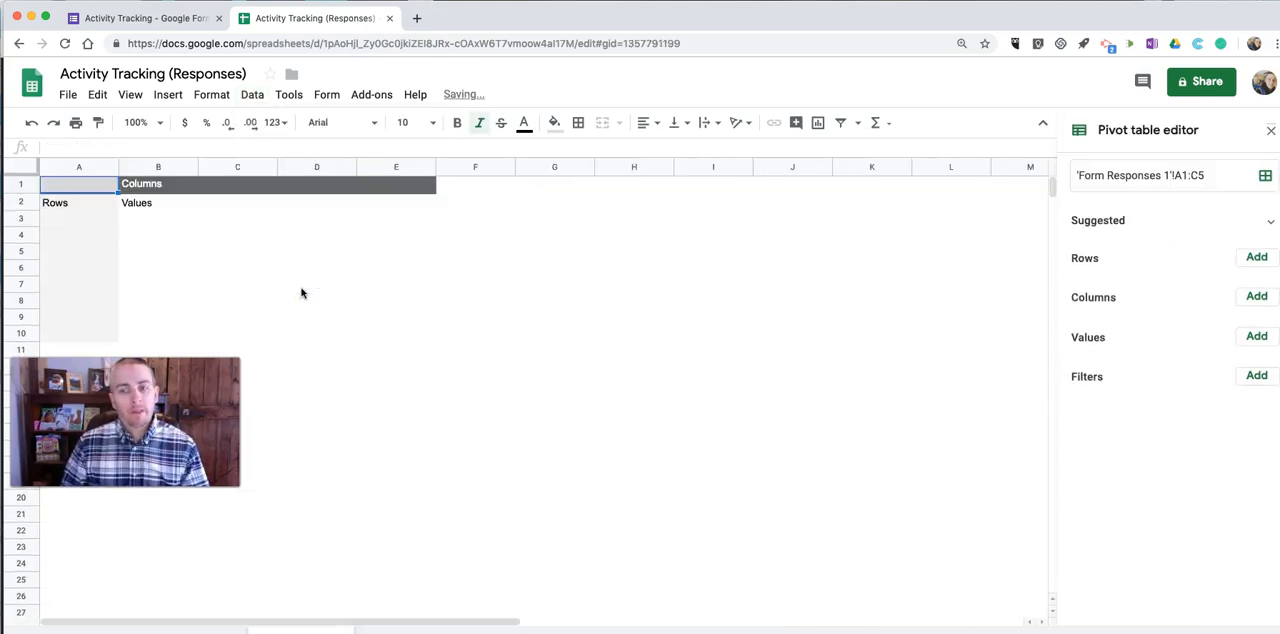
pyautogui.moveTo(1024, 400)
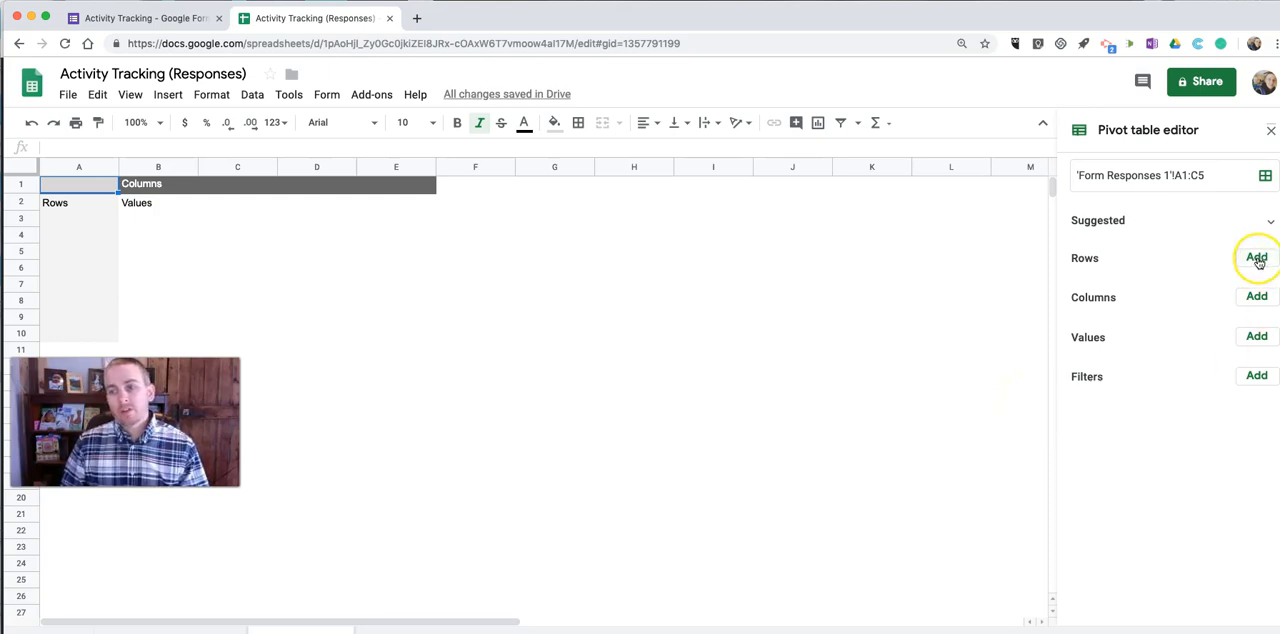
pyautogui.click(1256, 258)
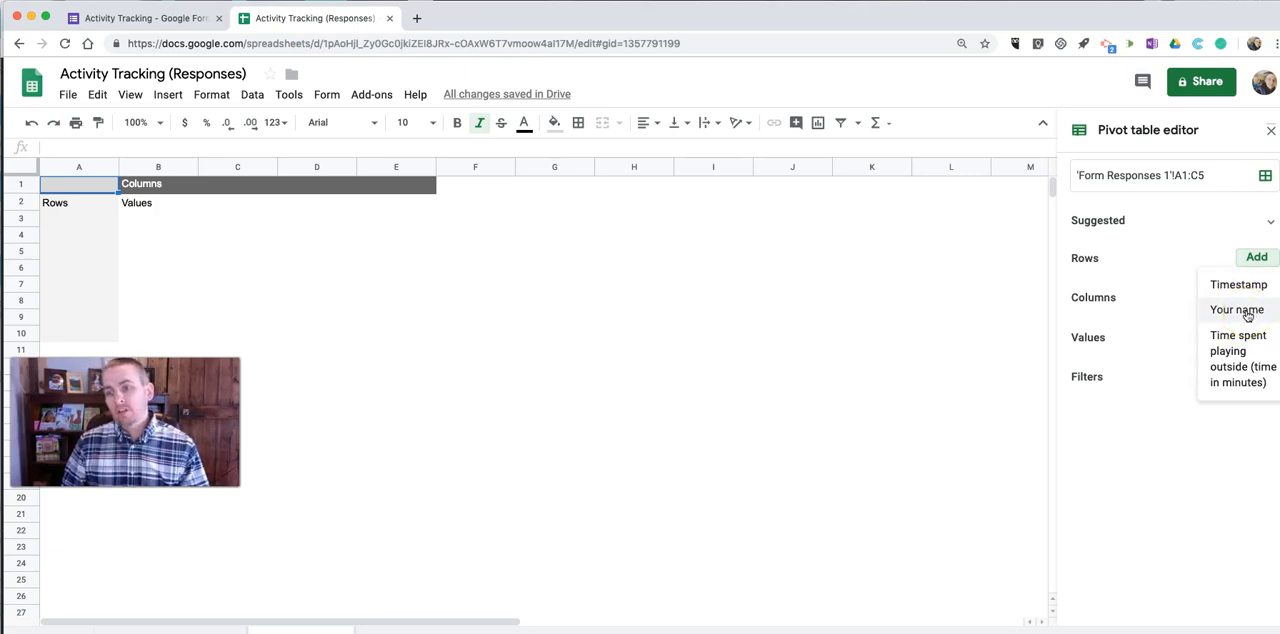
pyautogui.click(1236, 308)
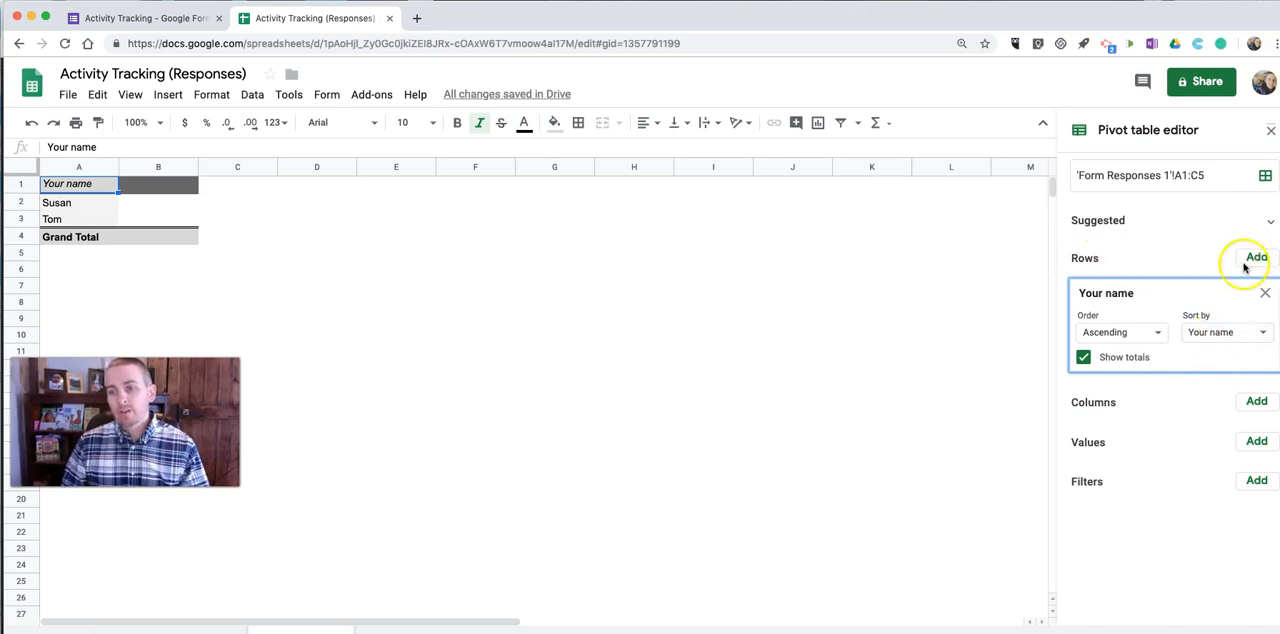
pyautogui.click(1256, 258)
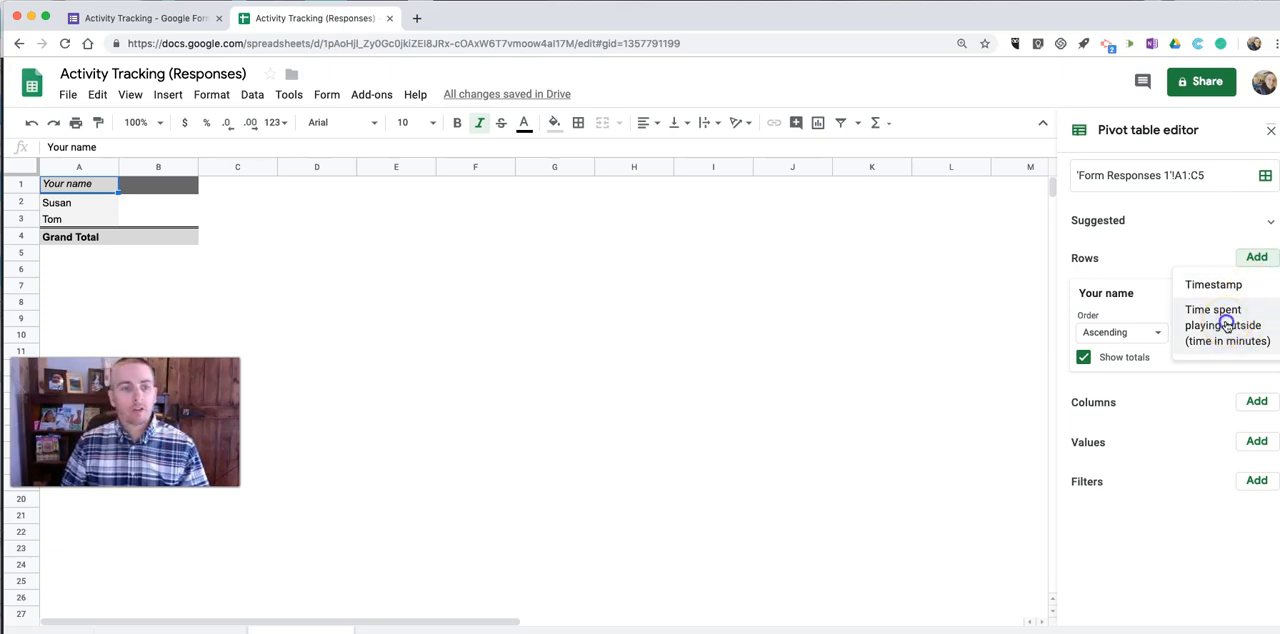
pyautogui.click(1222, 324)
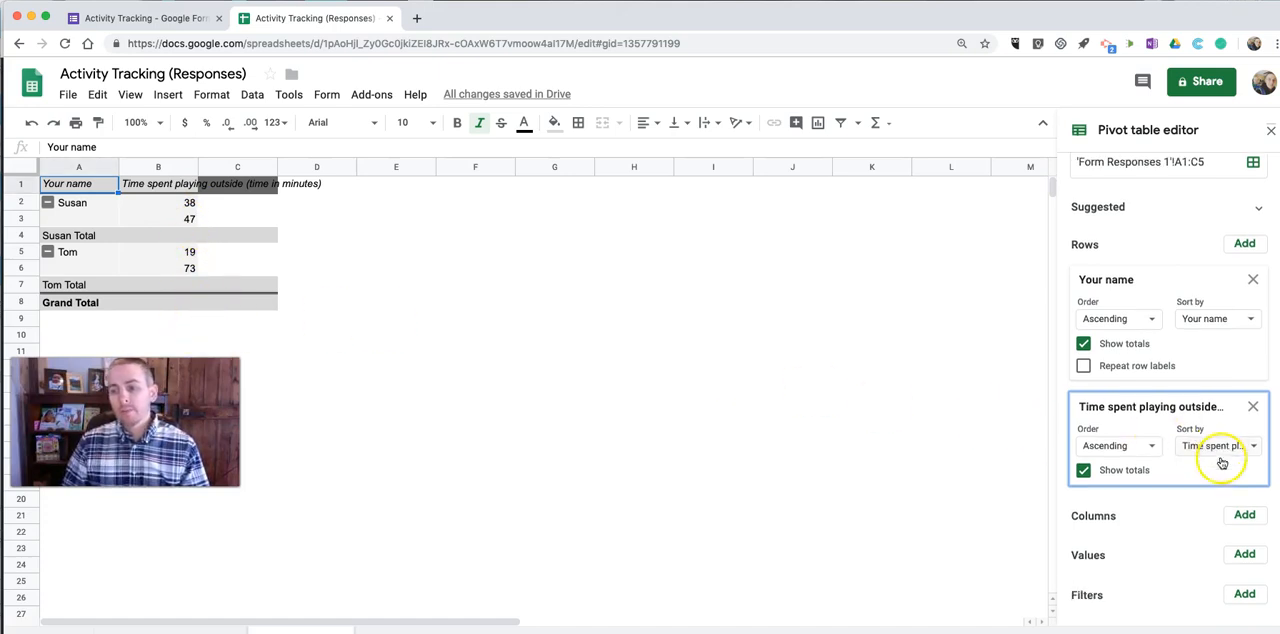
pyautogui.click(1244, 530)
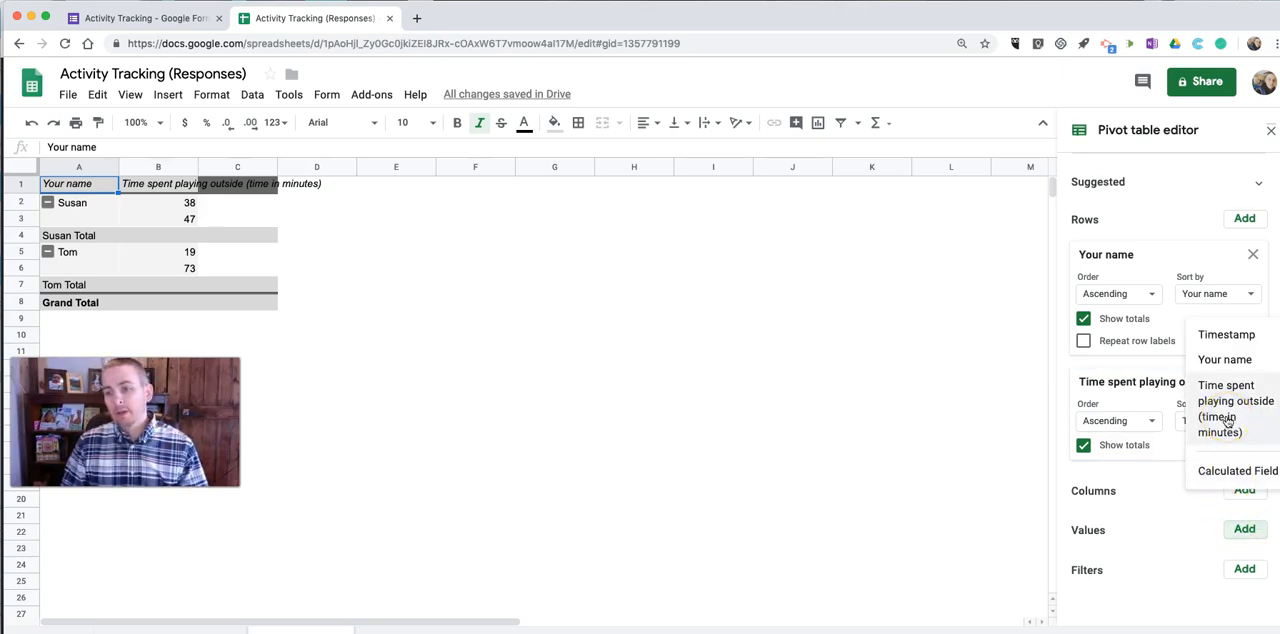
# Step: Add Time spent playing outside as a SUM value: Susan 85, Tom 92, total 177
pyautogui.click(1236, 408)
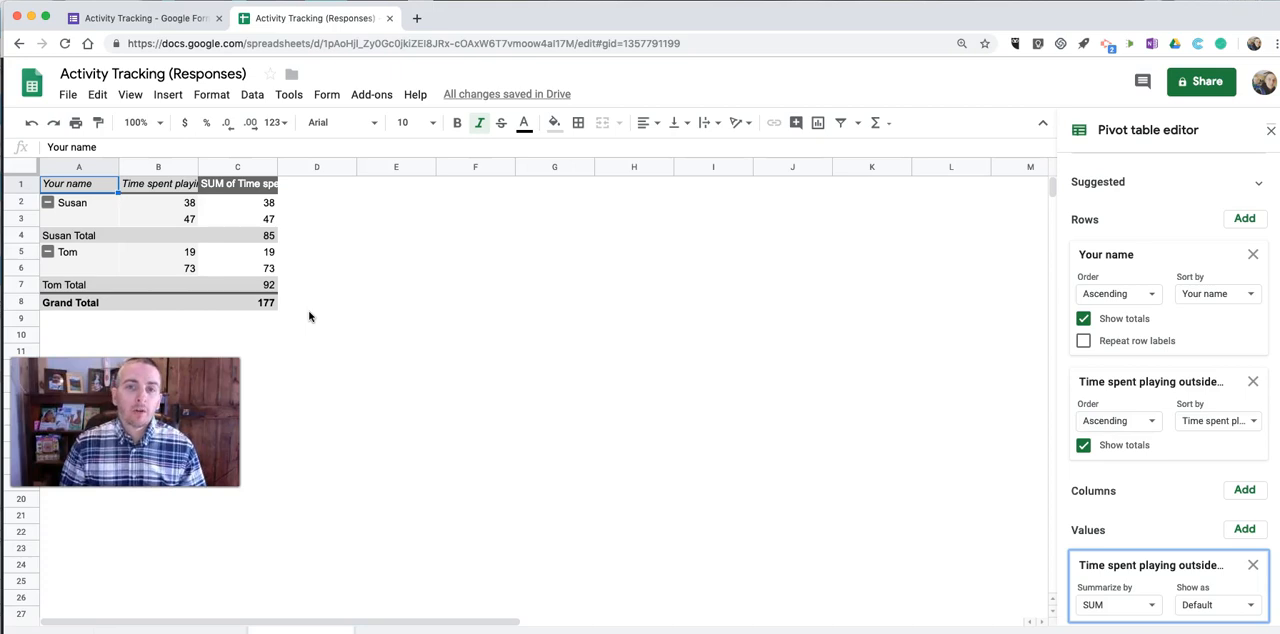
pyautogui.moveTo(284, 390)
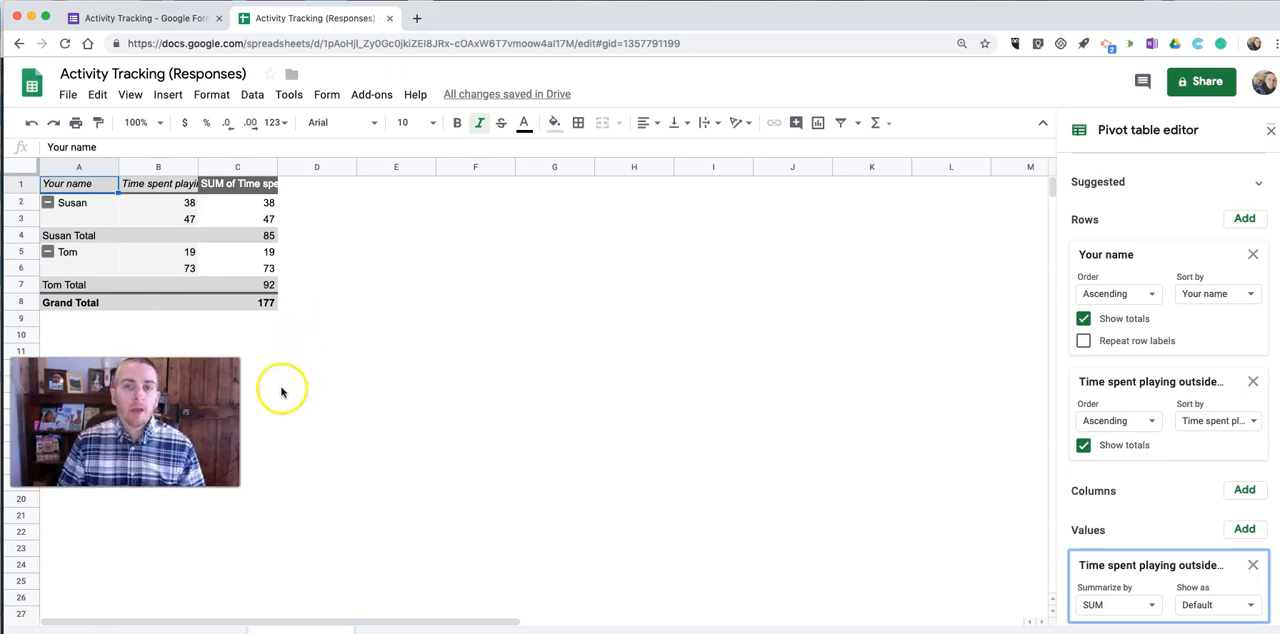